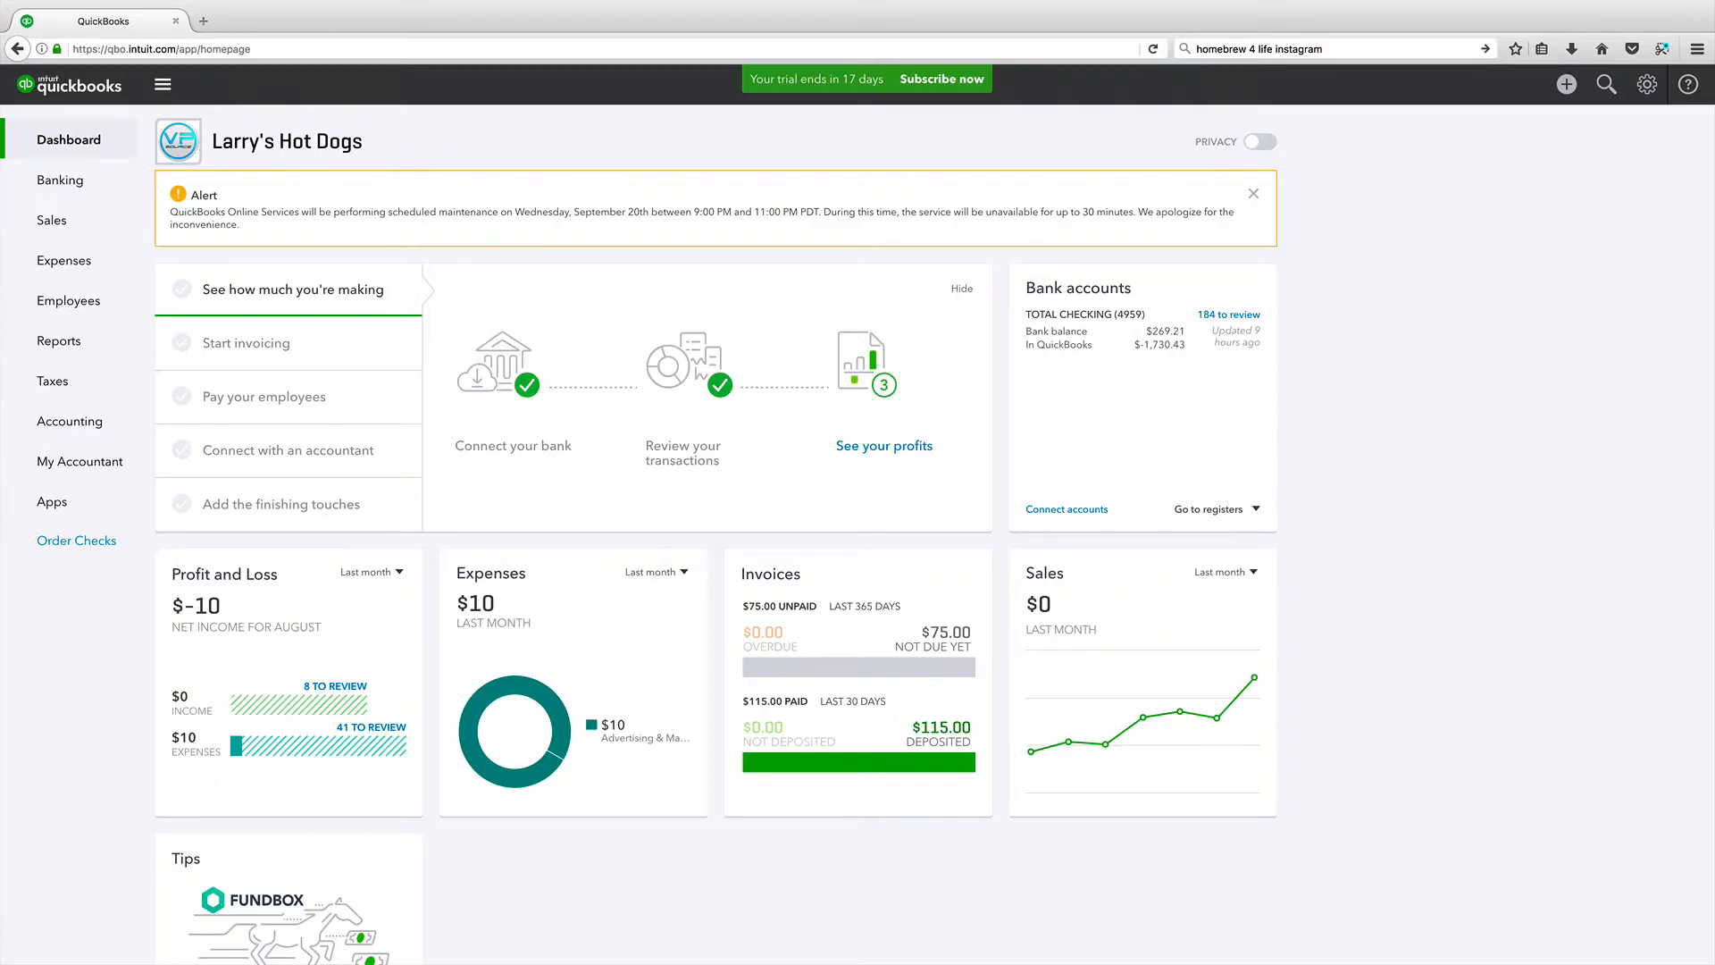
pyautogui.moveTo(1482, 339)
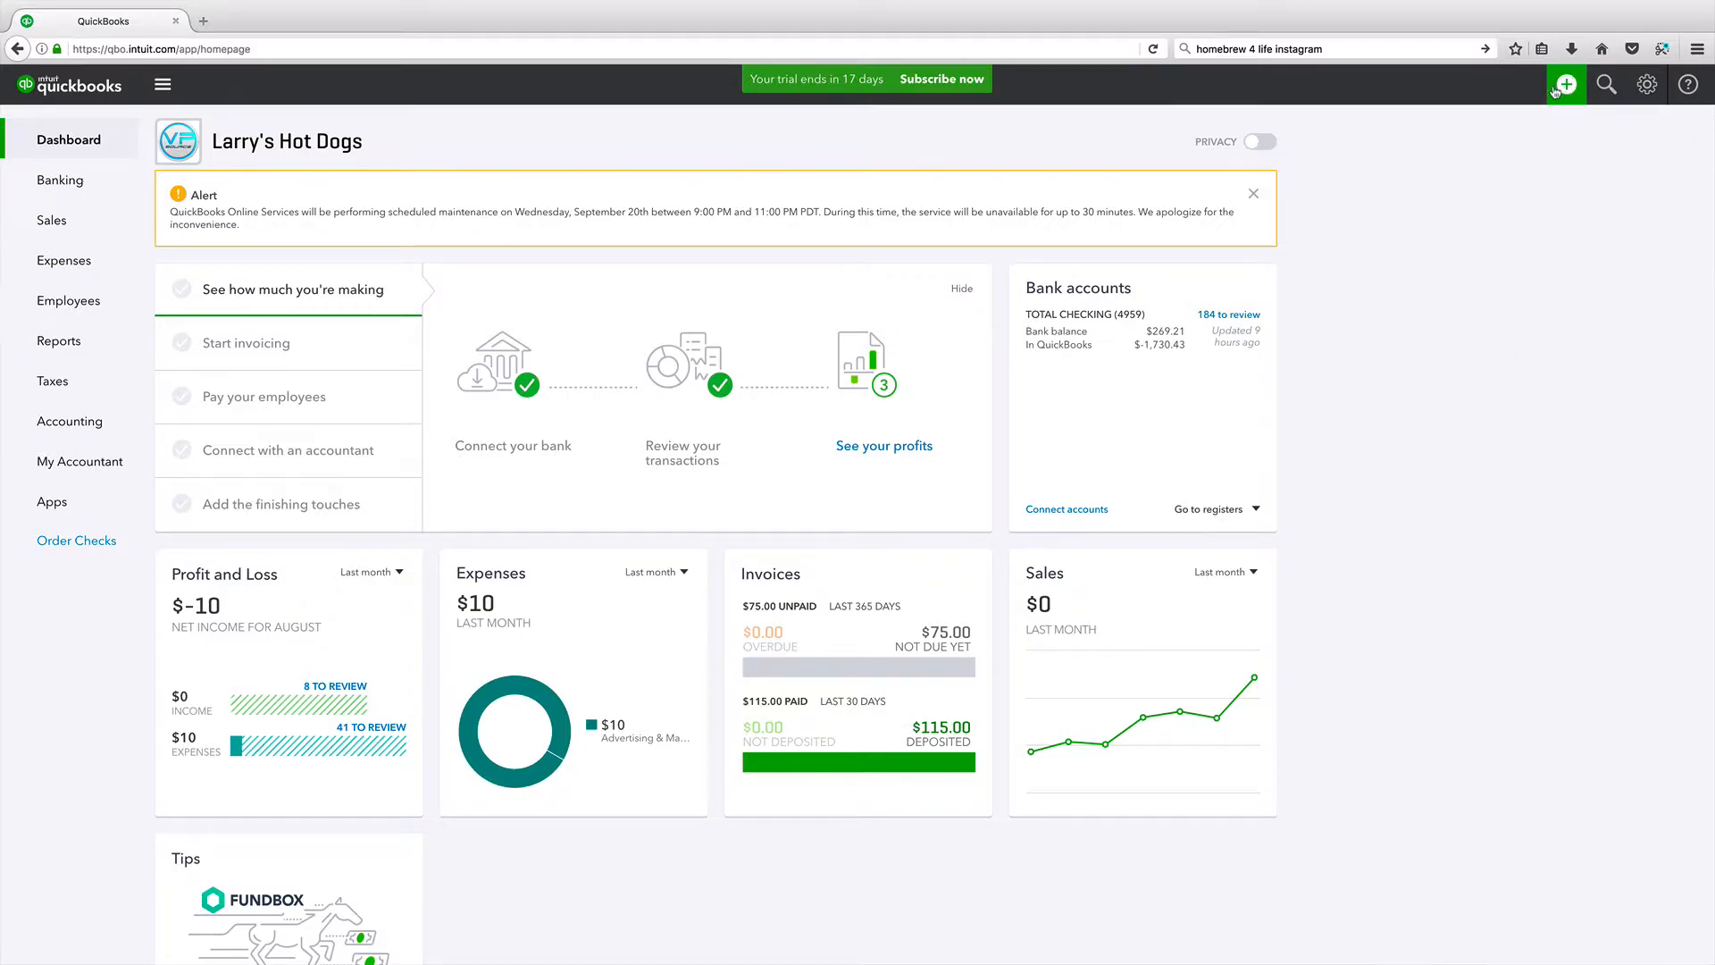
# - Bring up the Create menu listing the customer transactions, including Sales Receipt
pyautogui.click(1565, 84)
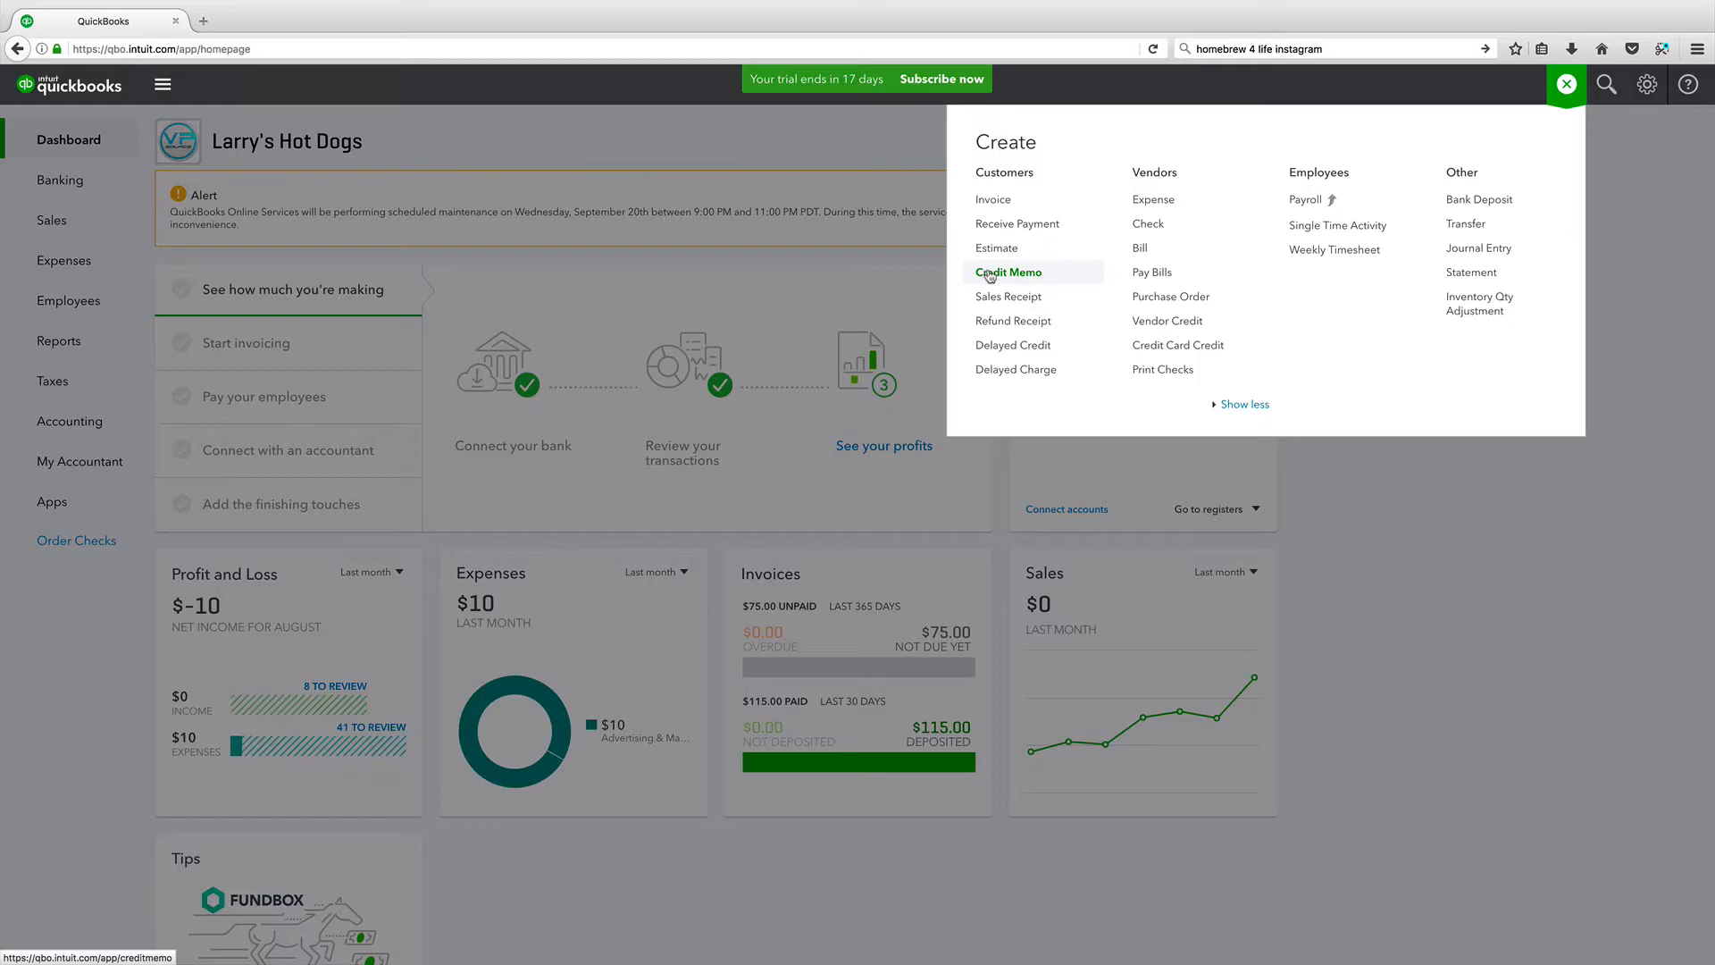
pyautogui.moveTo(1011, 319)
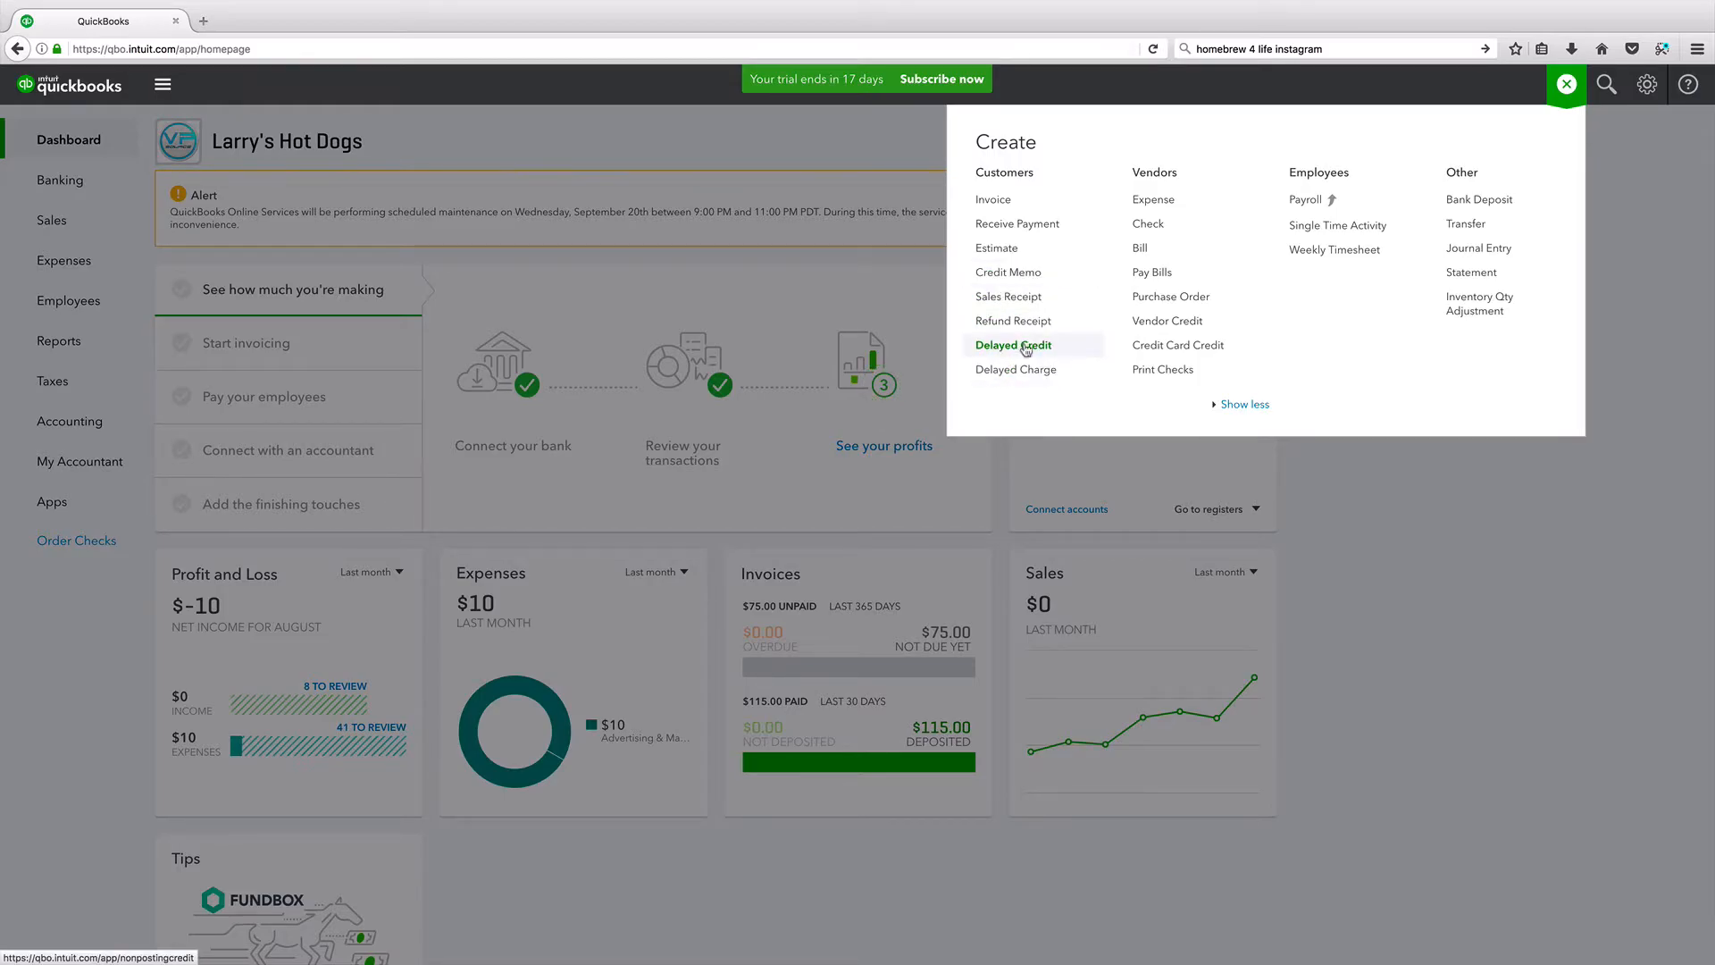
pyautogui.moveTo(1011, 319)
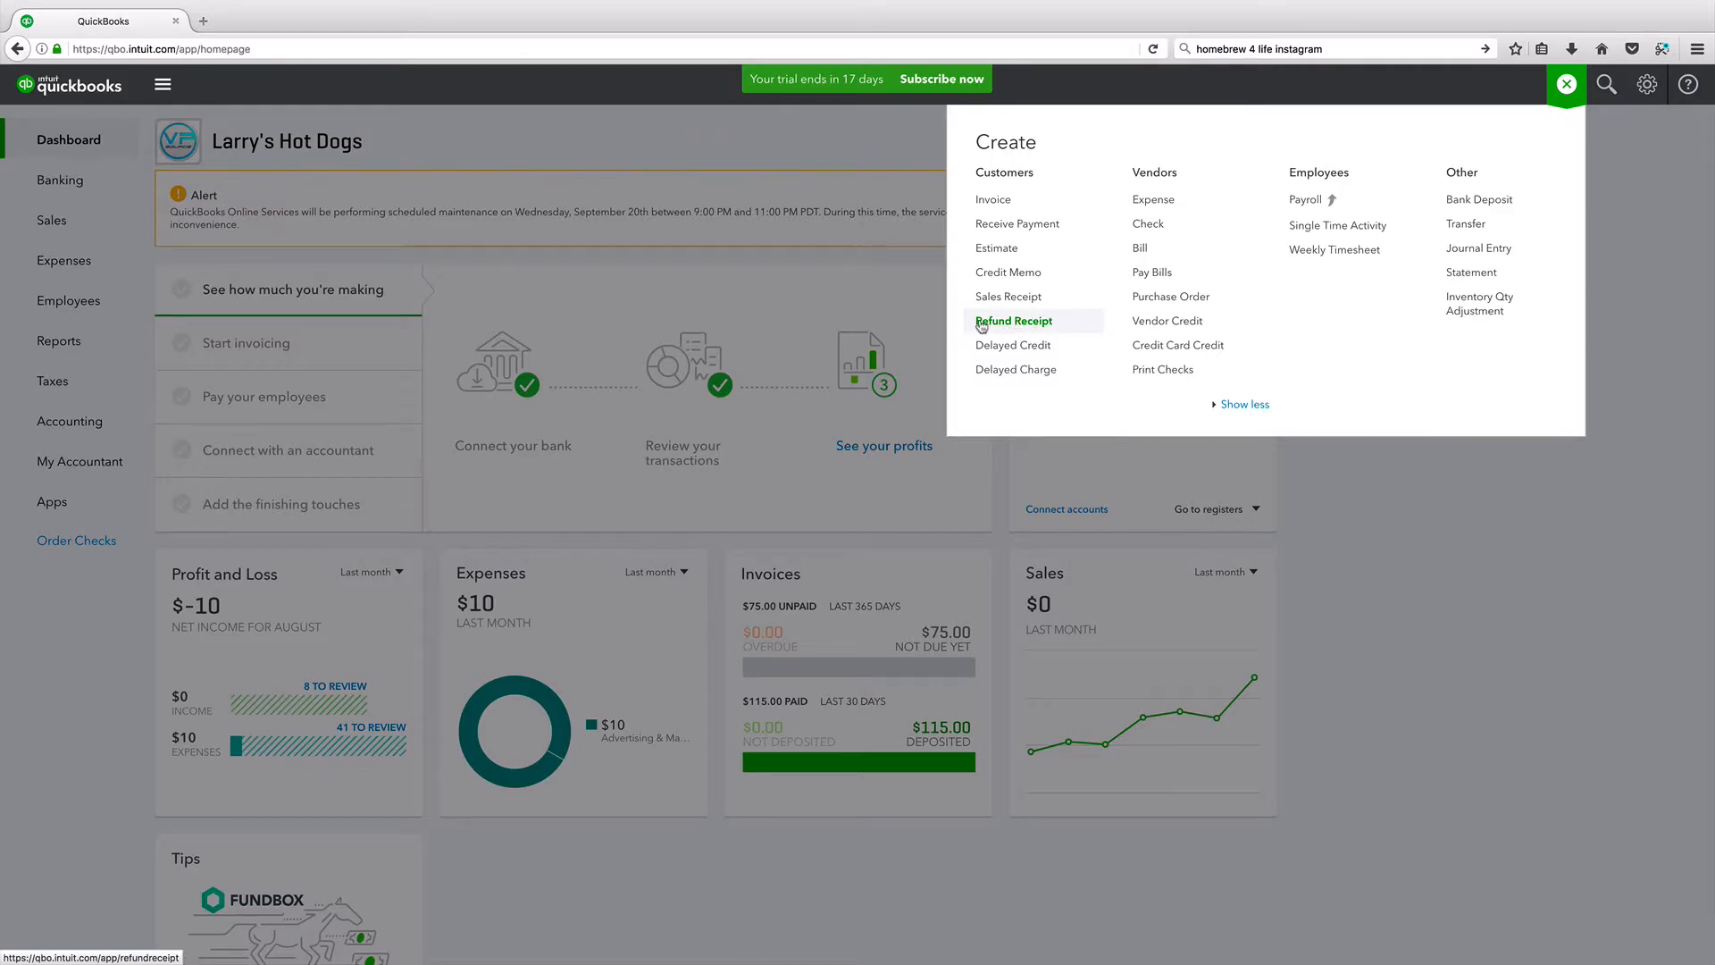
pyautogui.moveTo(1008, 297)
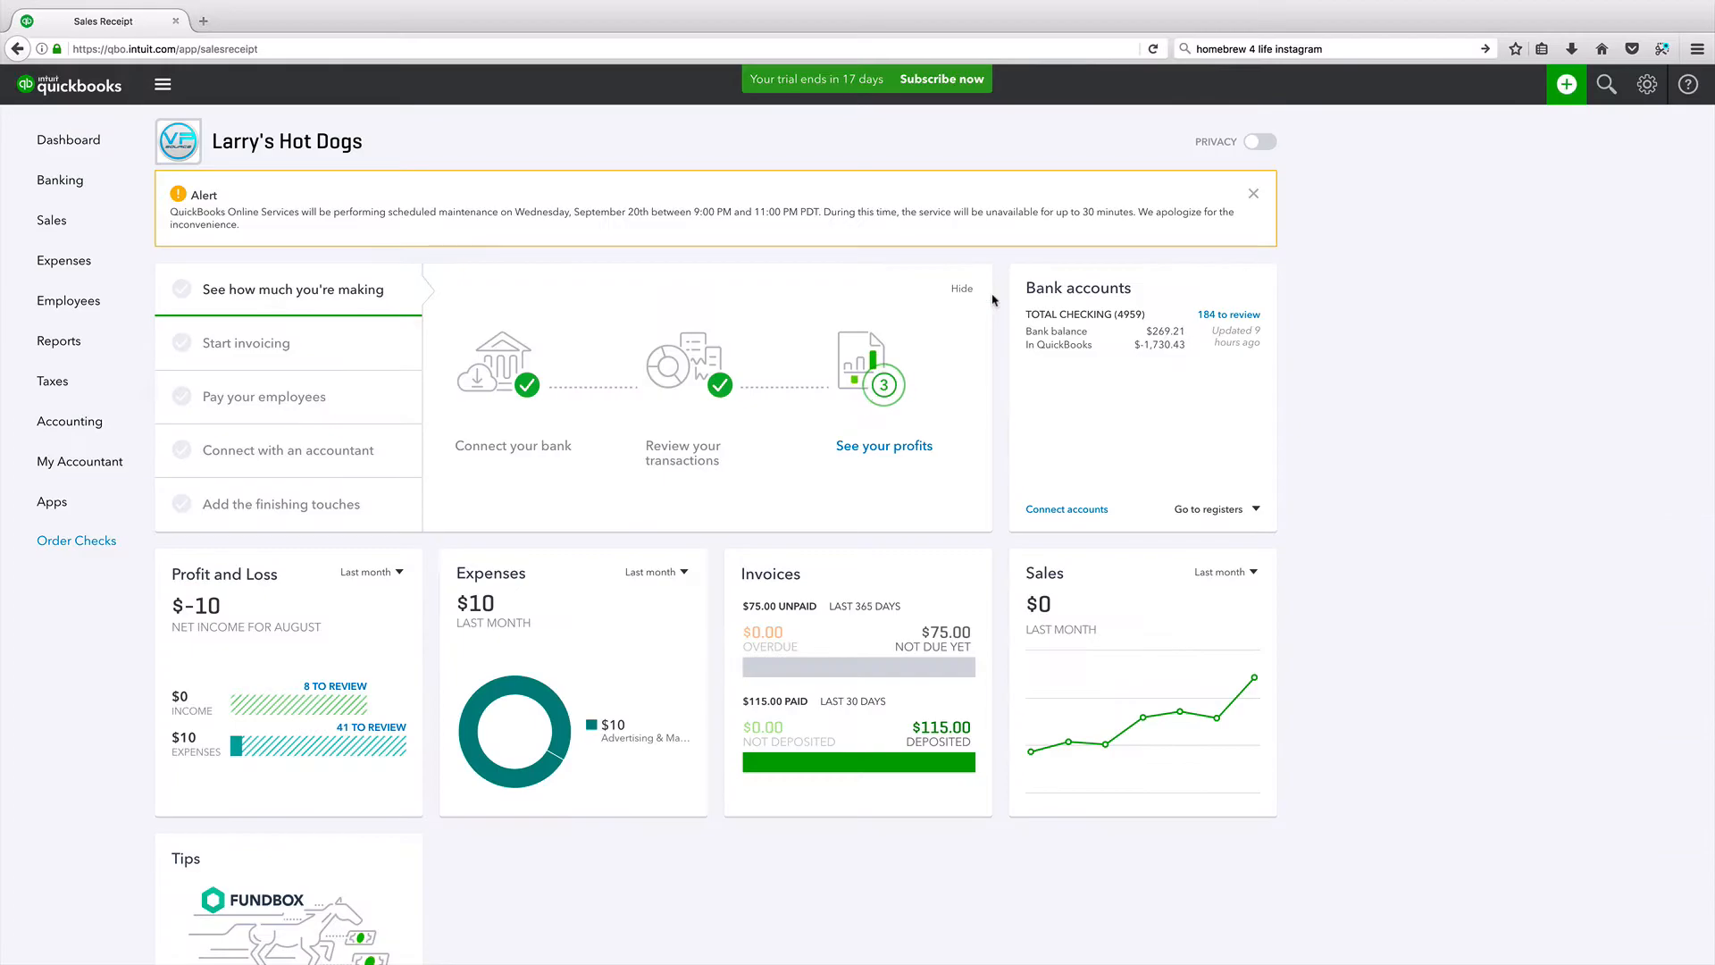
# - Choose John Struggle as the customer, filling in his email and billing address
pyautogui.click(1565, 84)
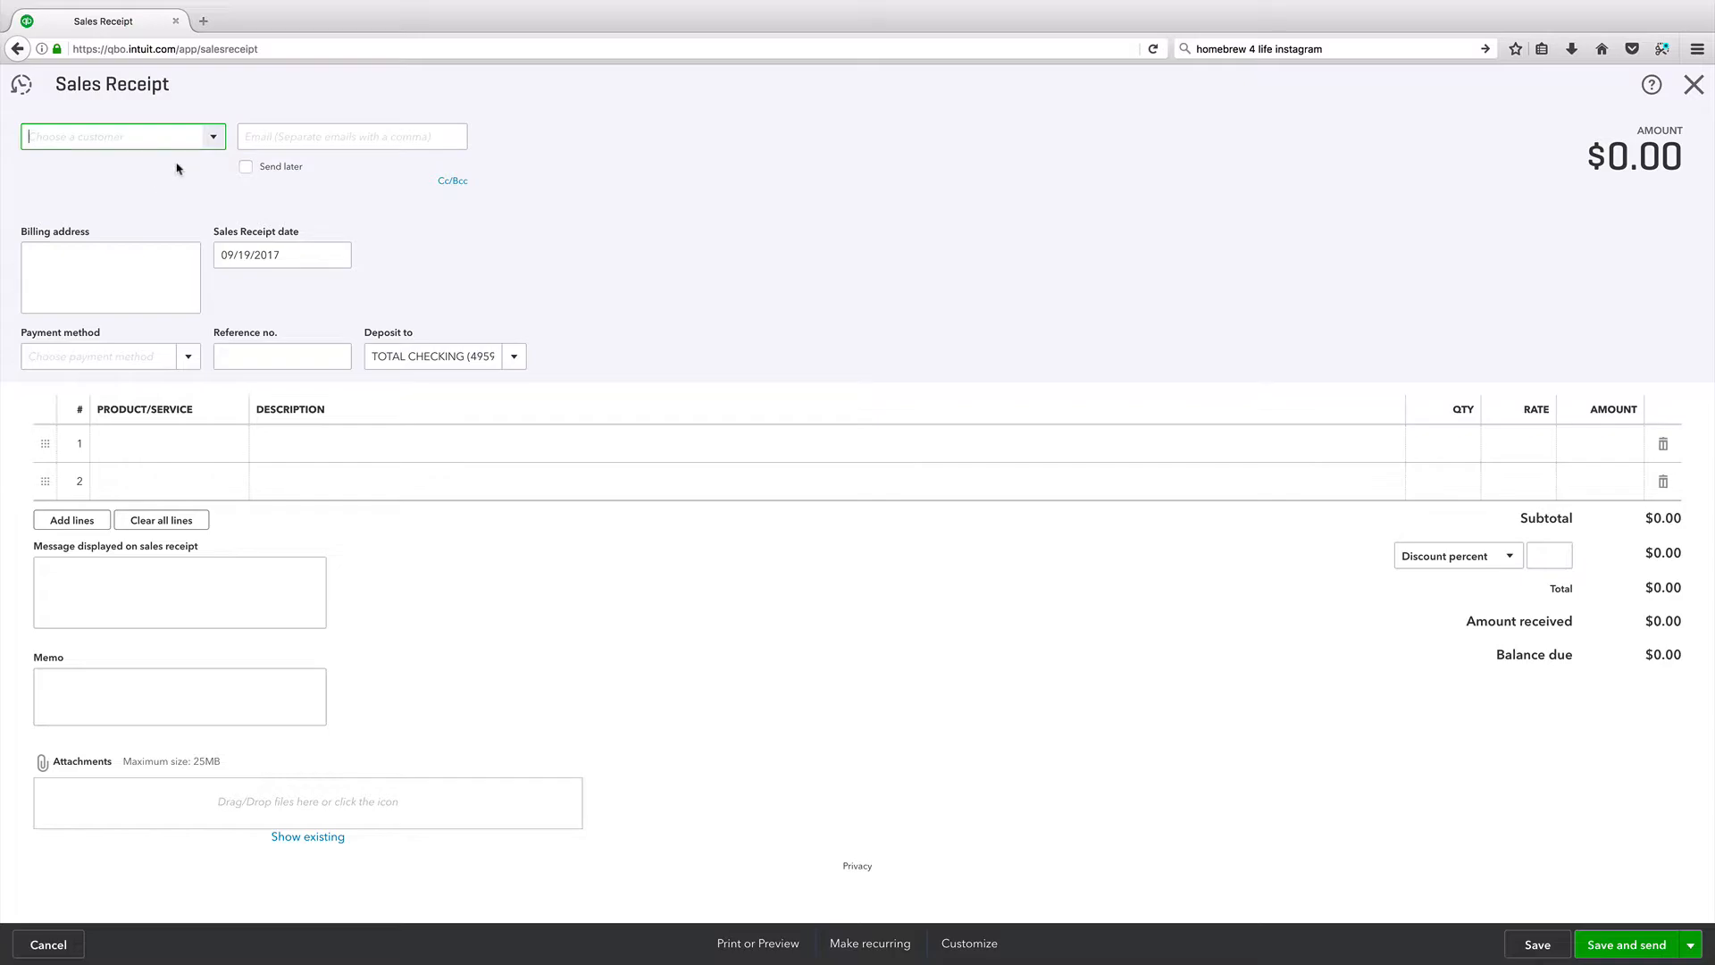
pyautogui.moveTo(196, 157)
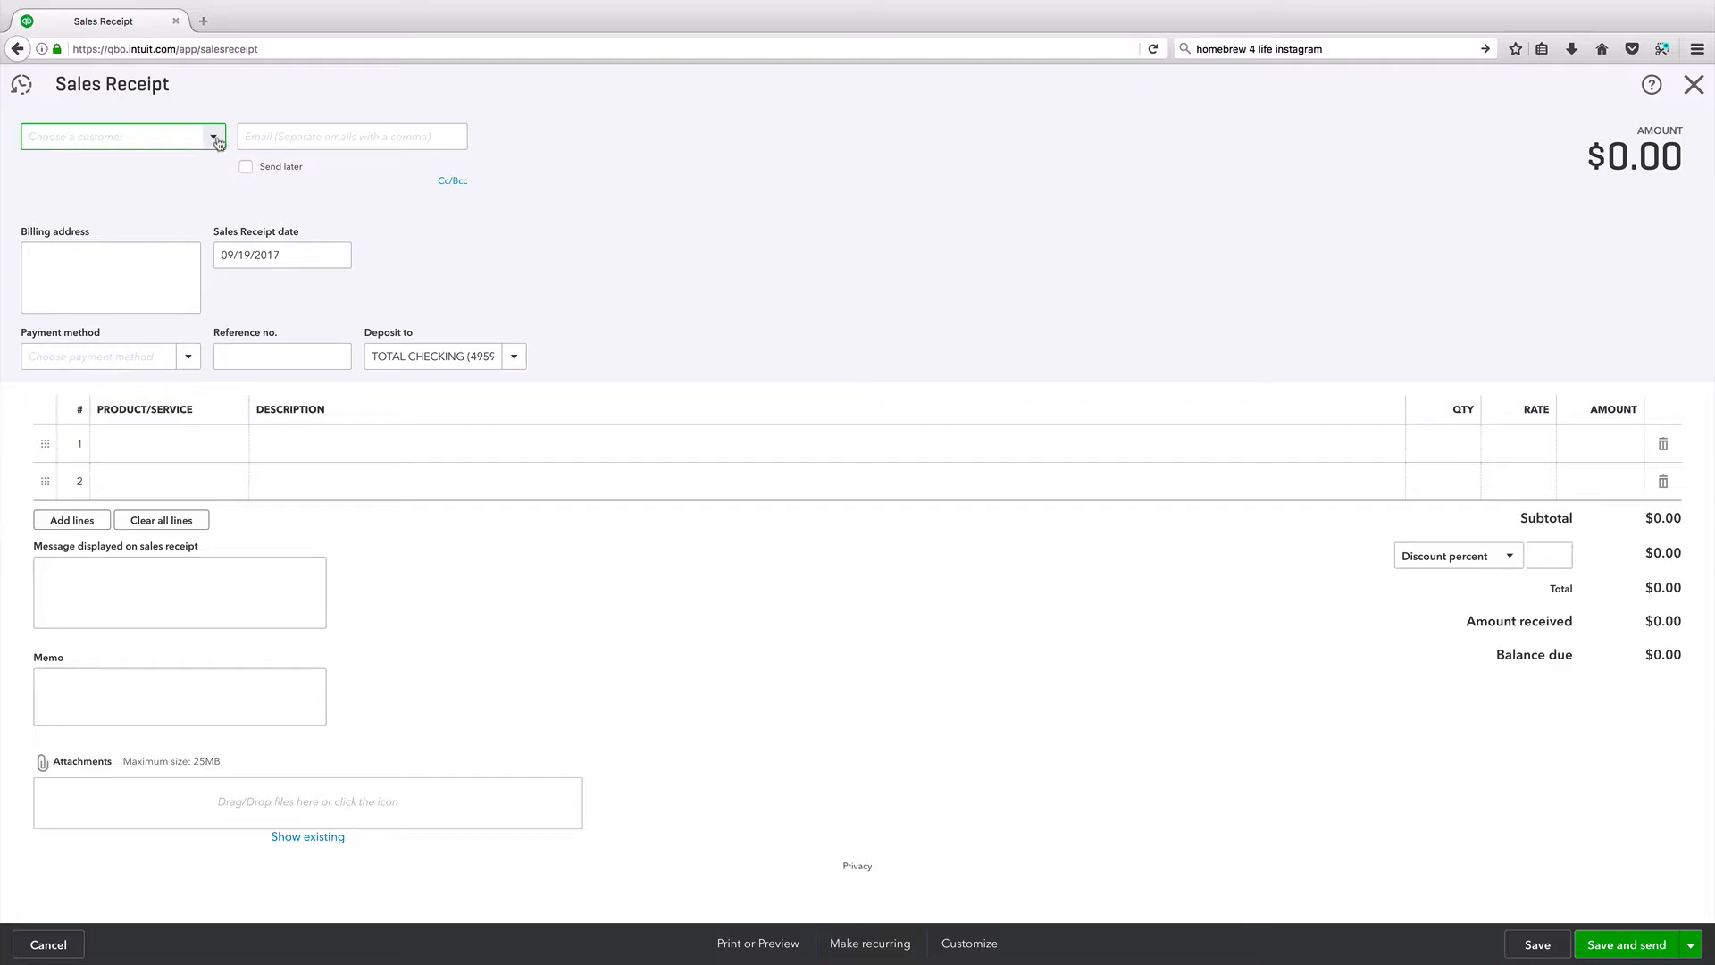
pyautogui.click(214, 136)
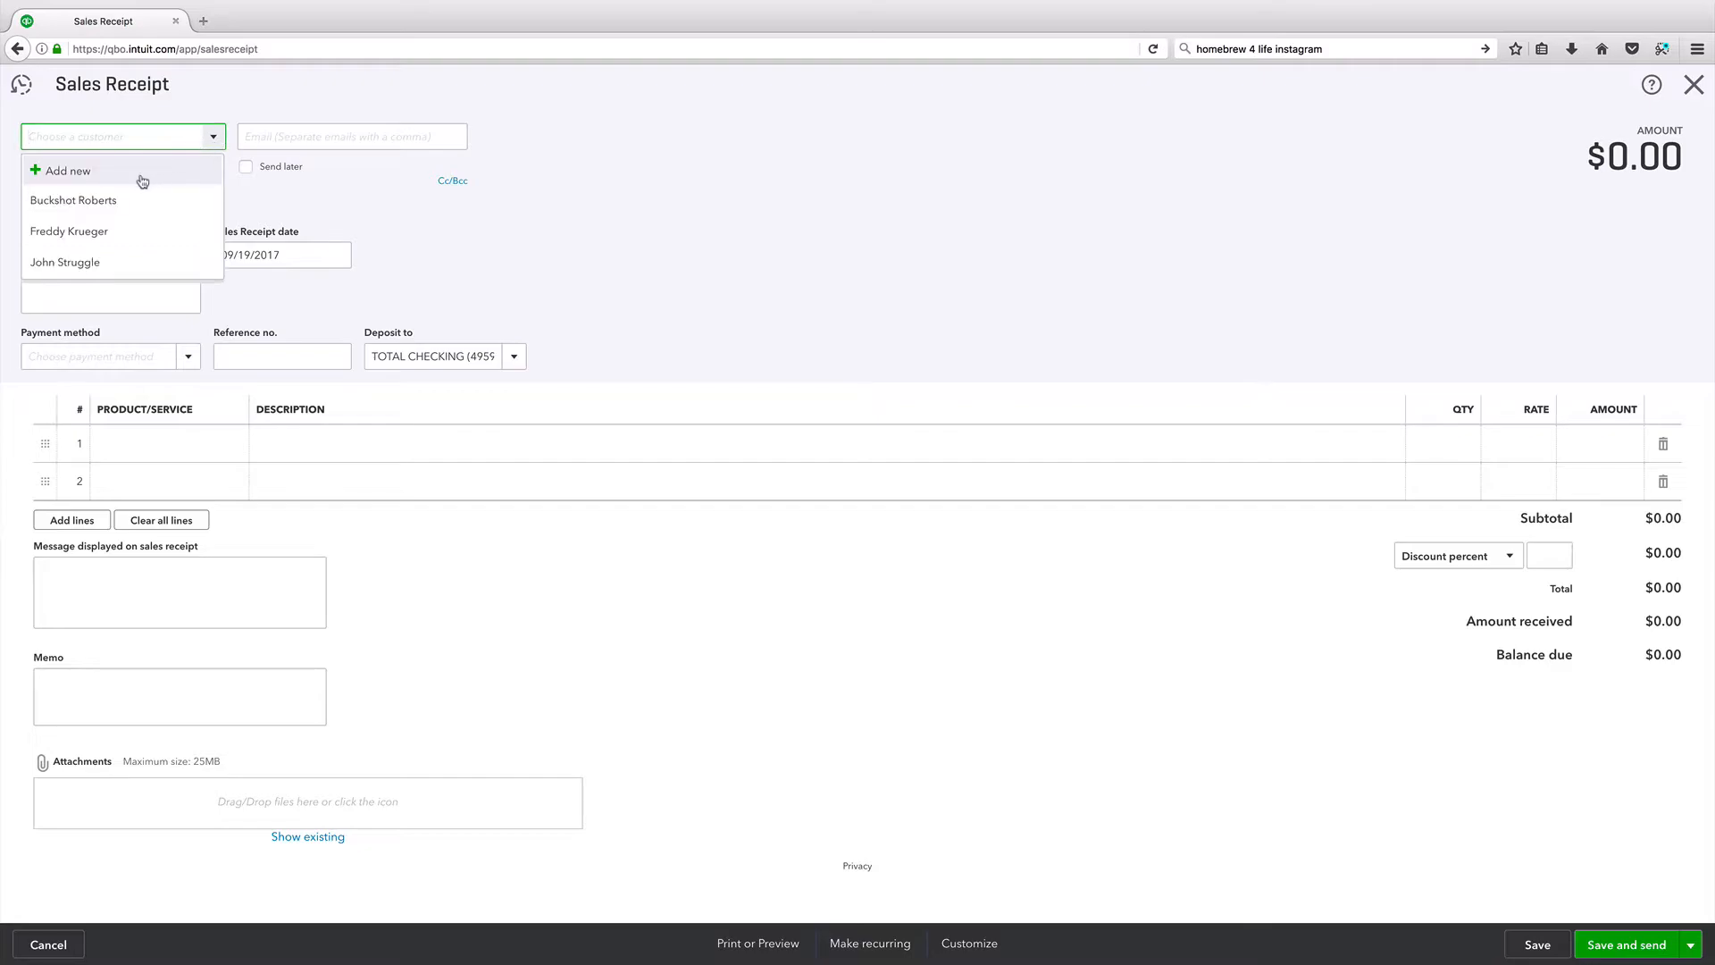
pyautogui.moveTo(65, 263)
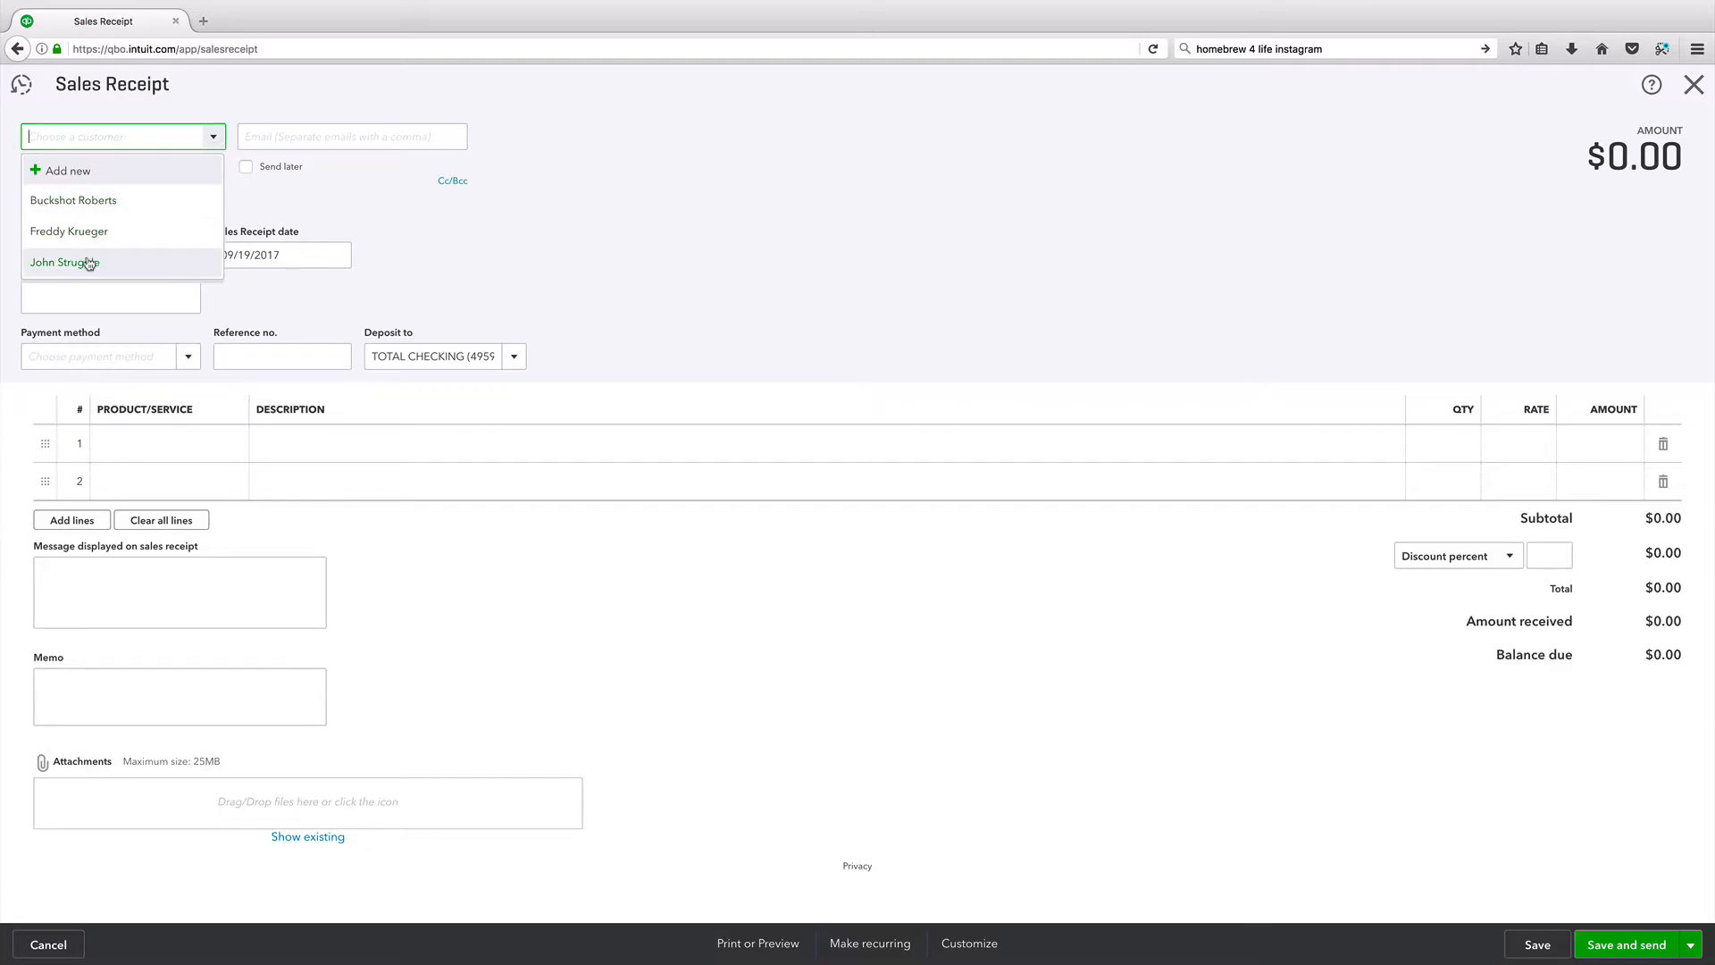
pyautogui.click(65, 262)
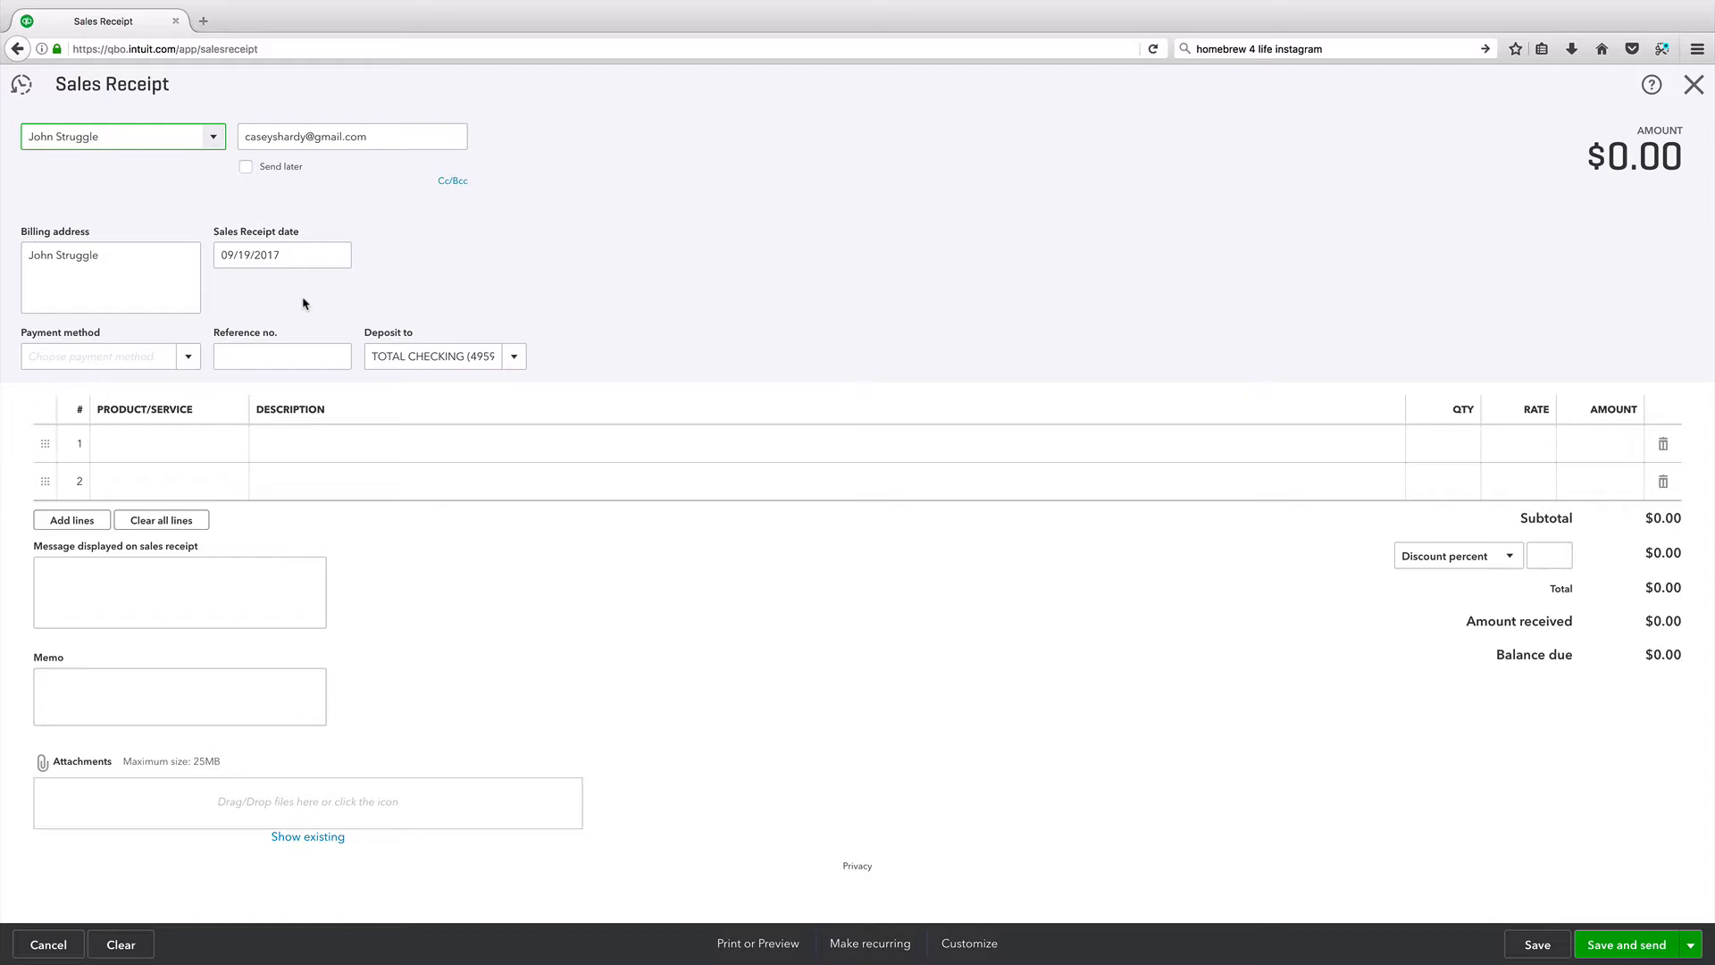
# - Add one Bronze Package line at $30 and set the receipt message to PAID IN FULL
pyautogui.click(165, 443)
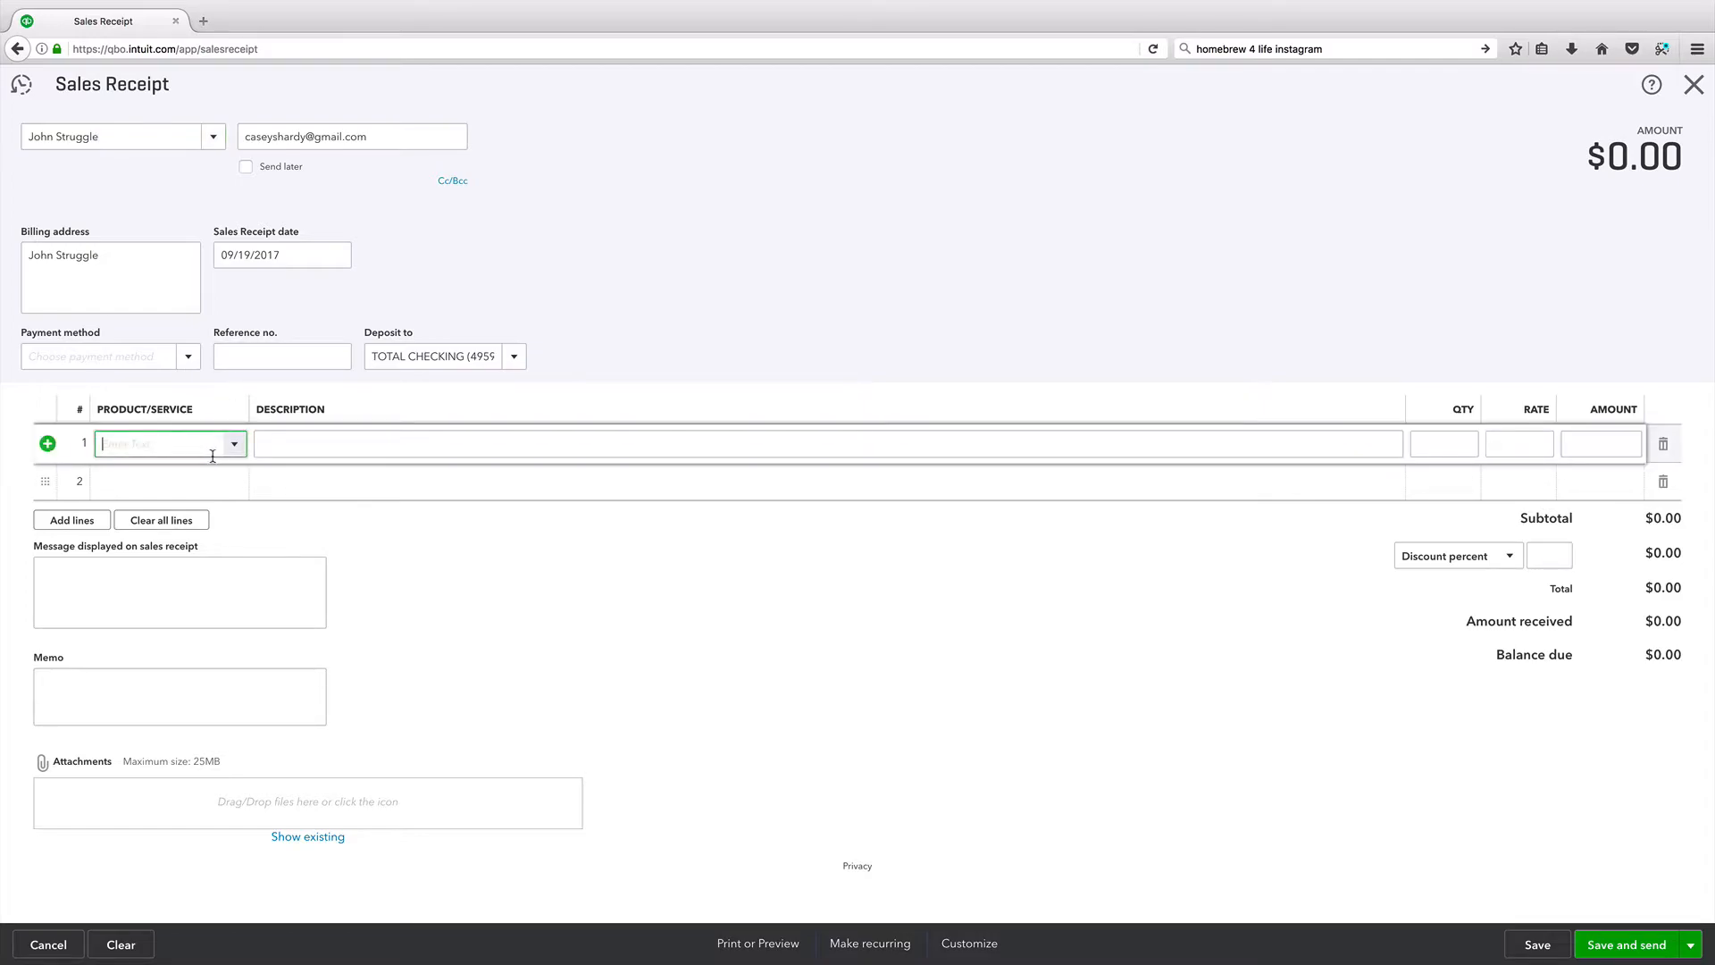
pyautogui.click(165, 443)
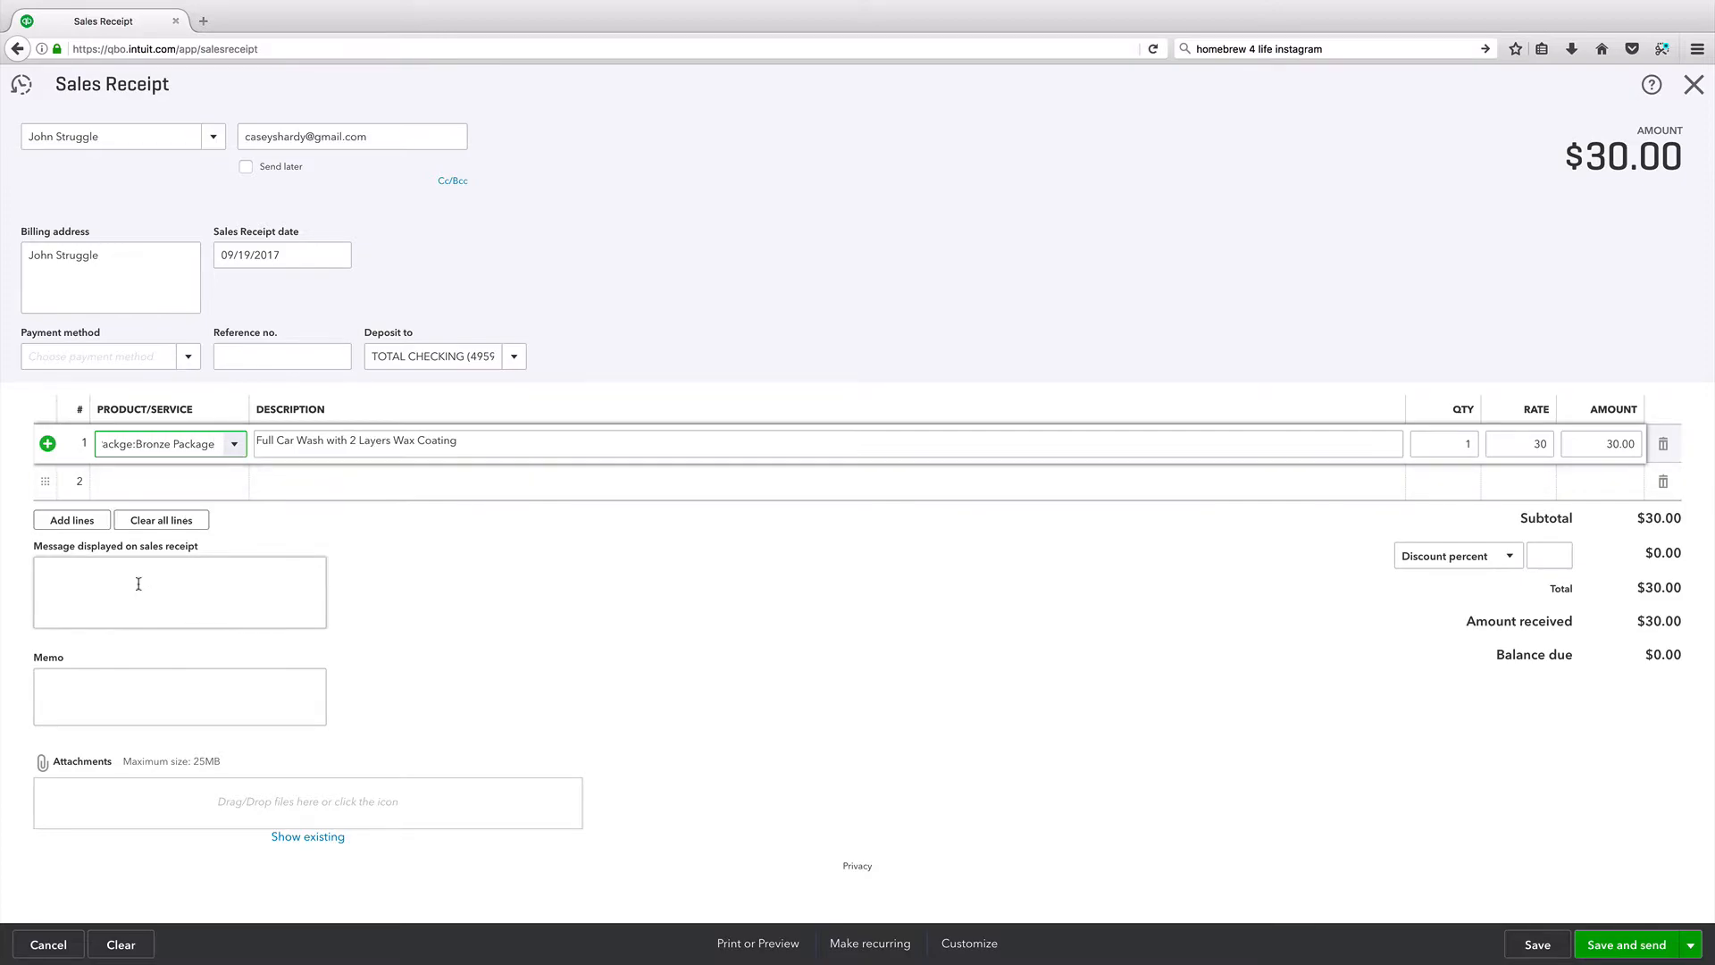
pyautogui.write('PAD')
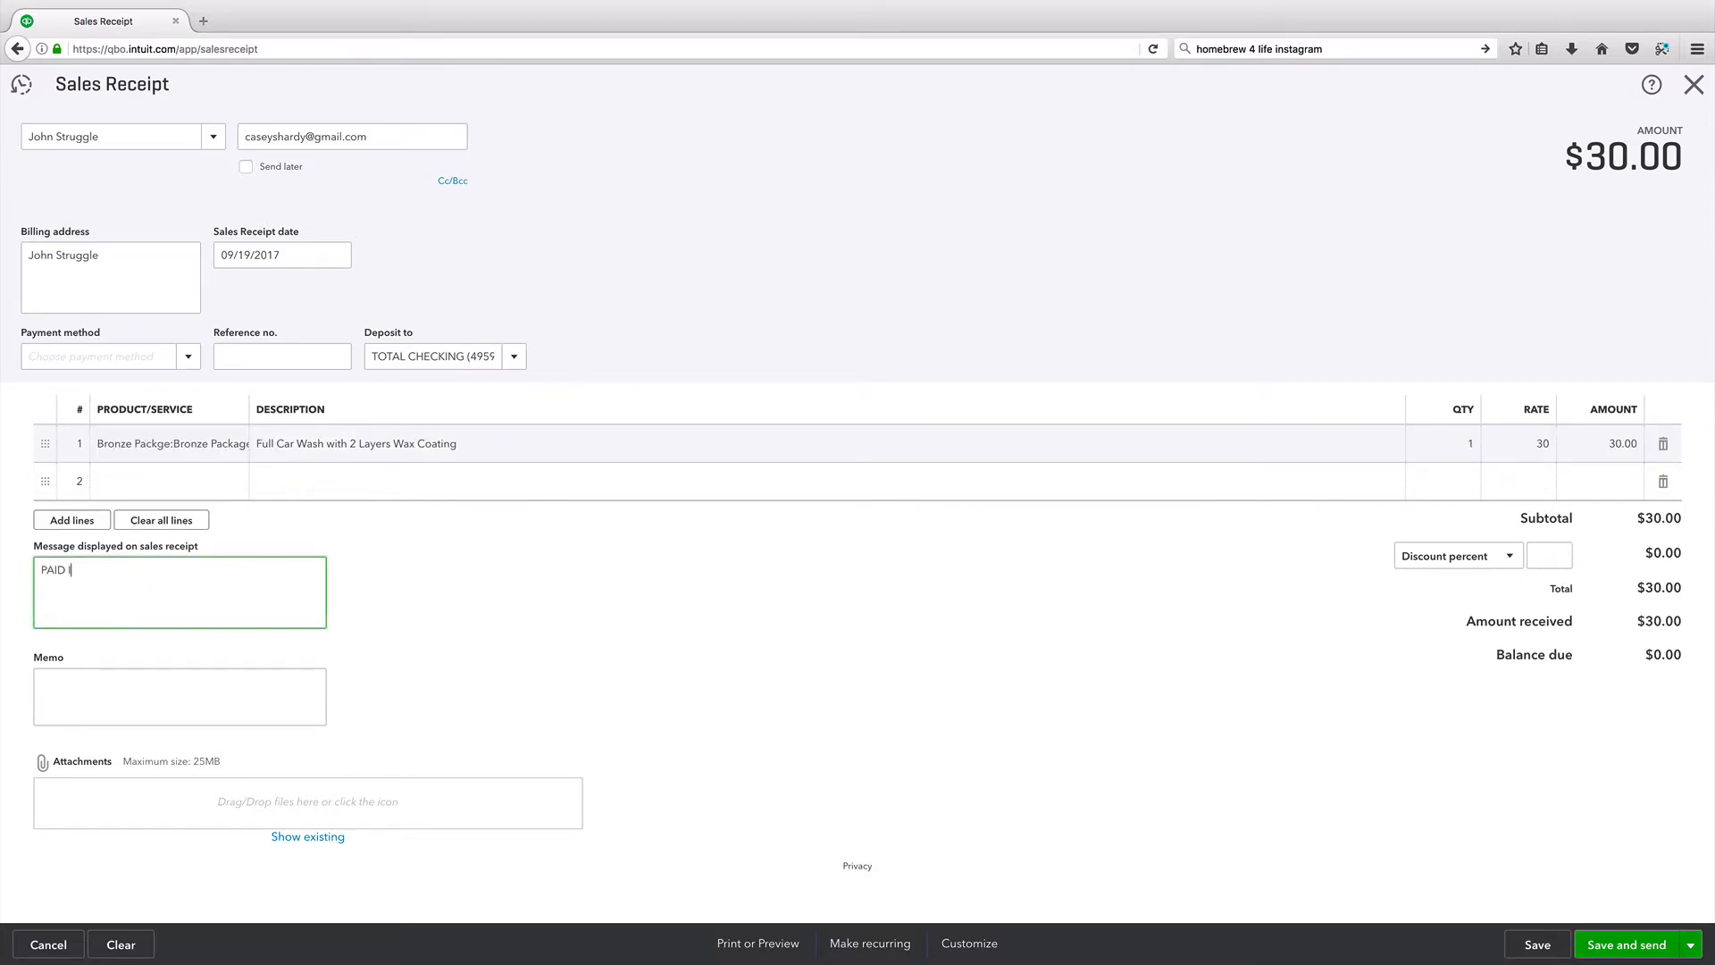
pyautogui.write('IN FULL')
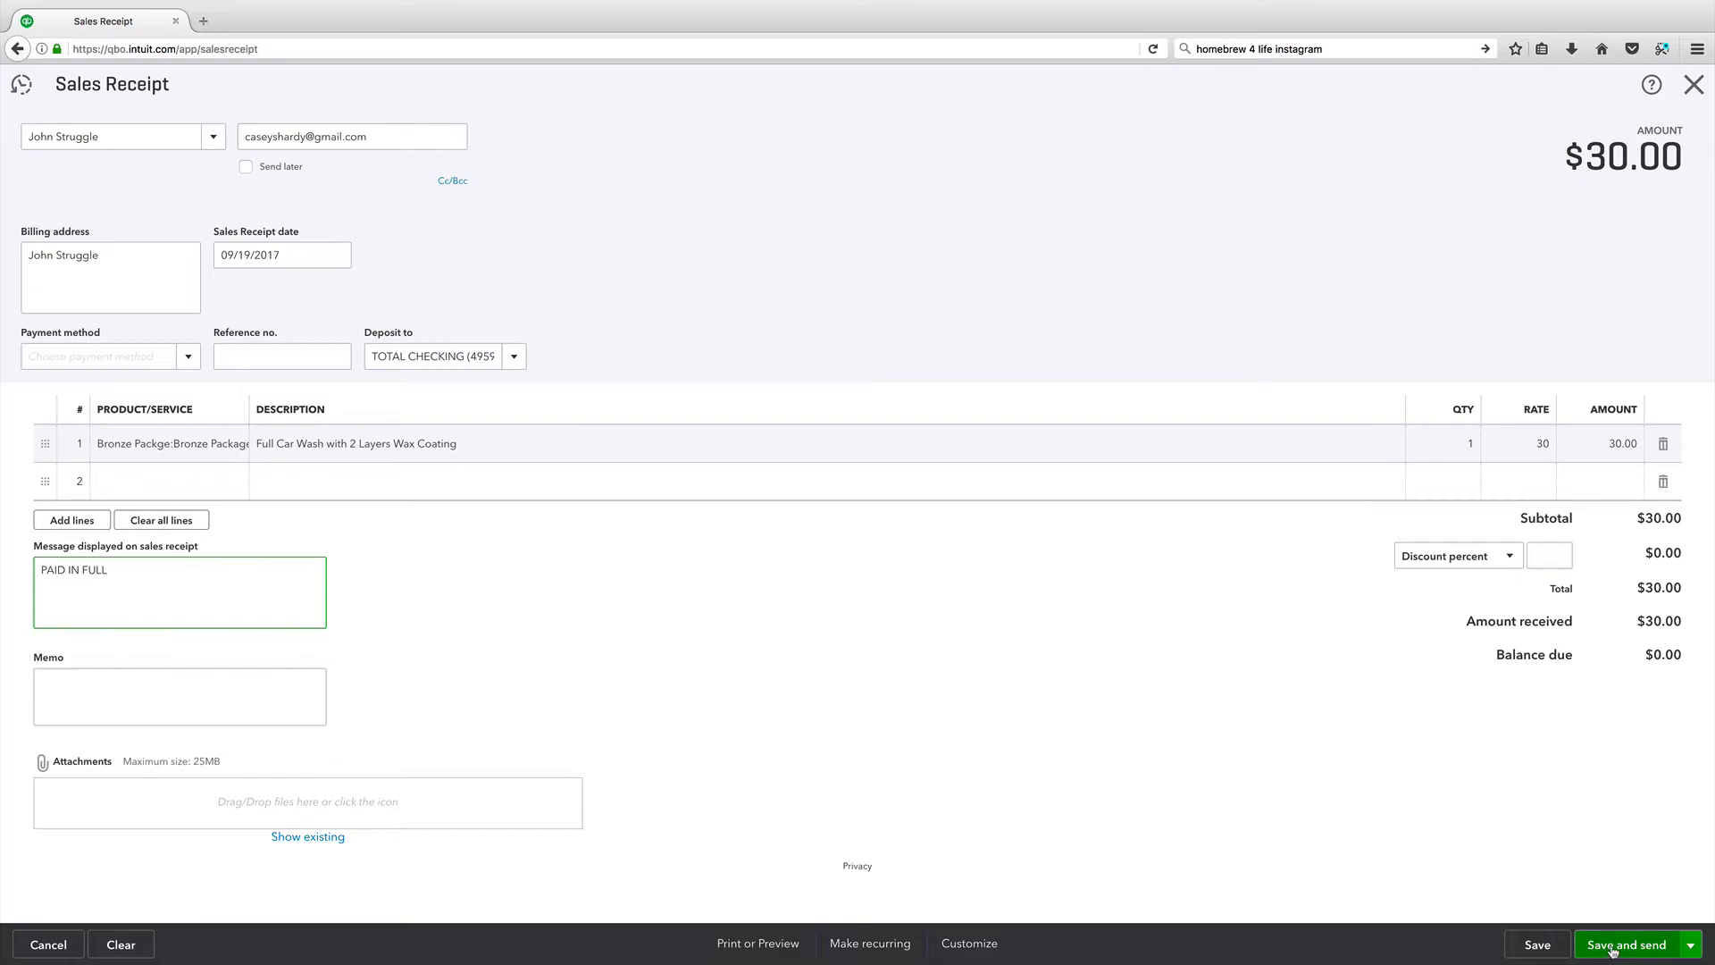
pyautogui.click(1631, 944)
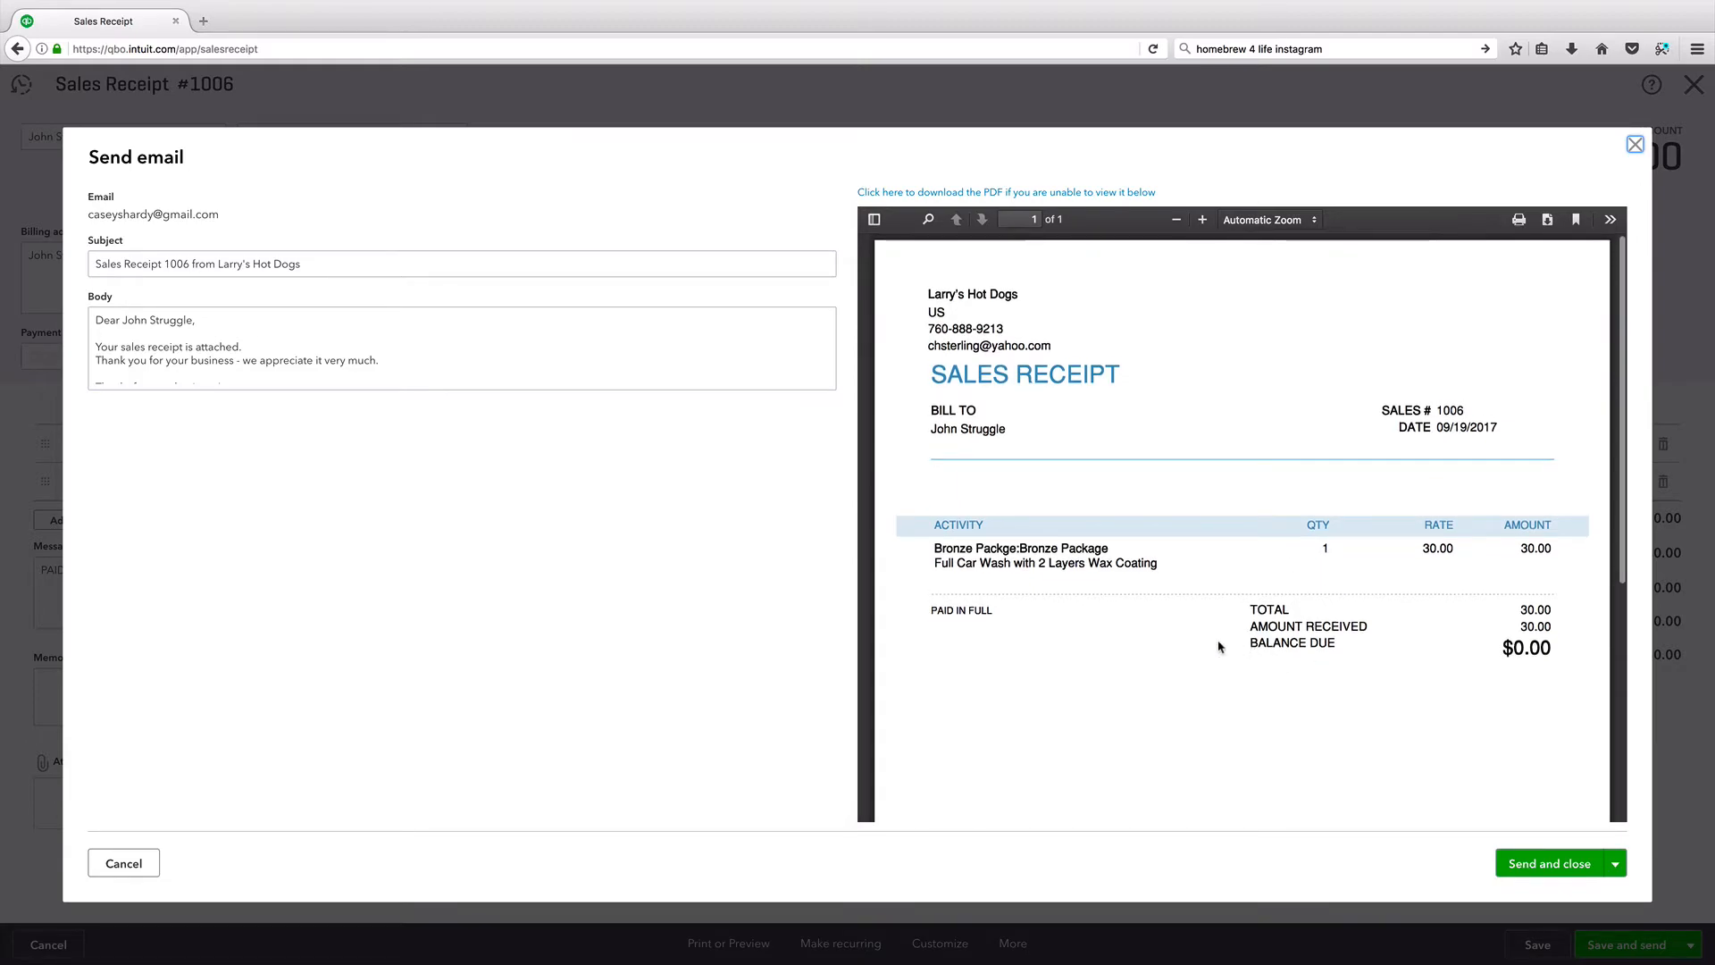
pyautogui.moveTo(1236, 647)
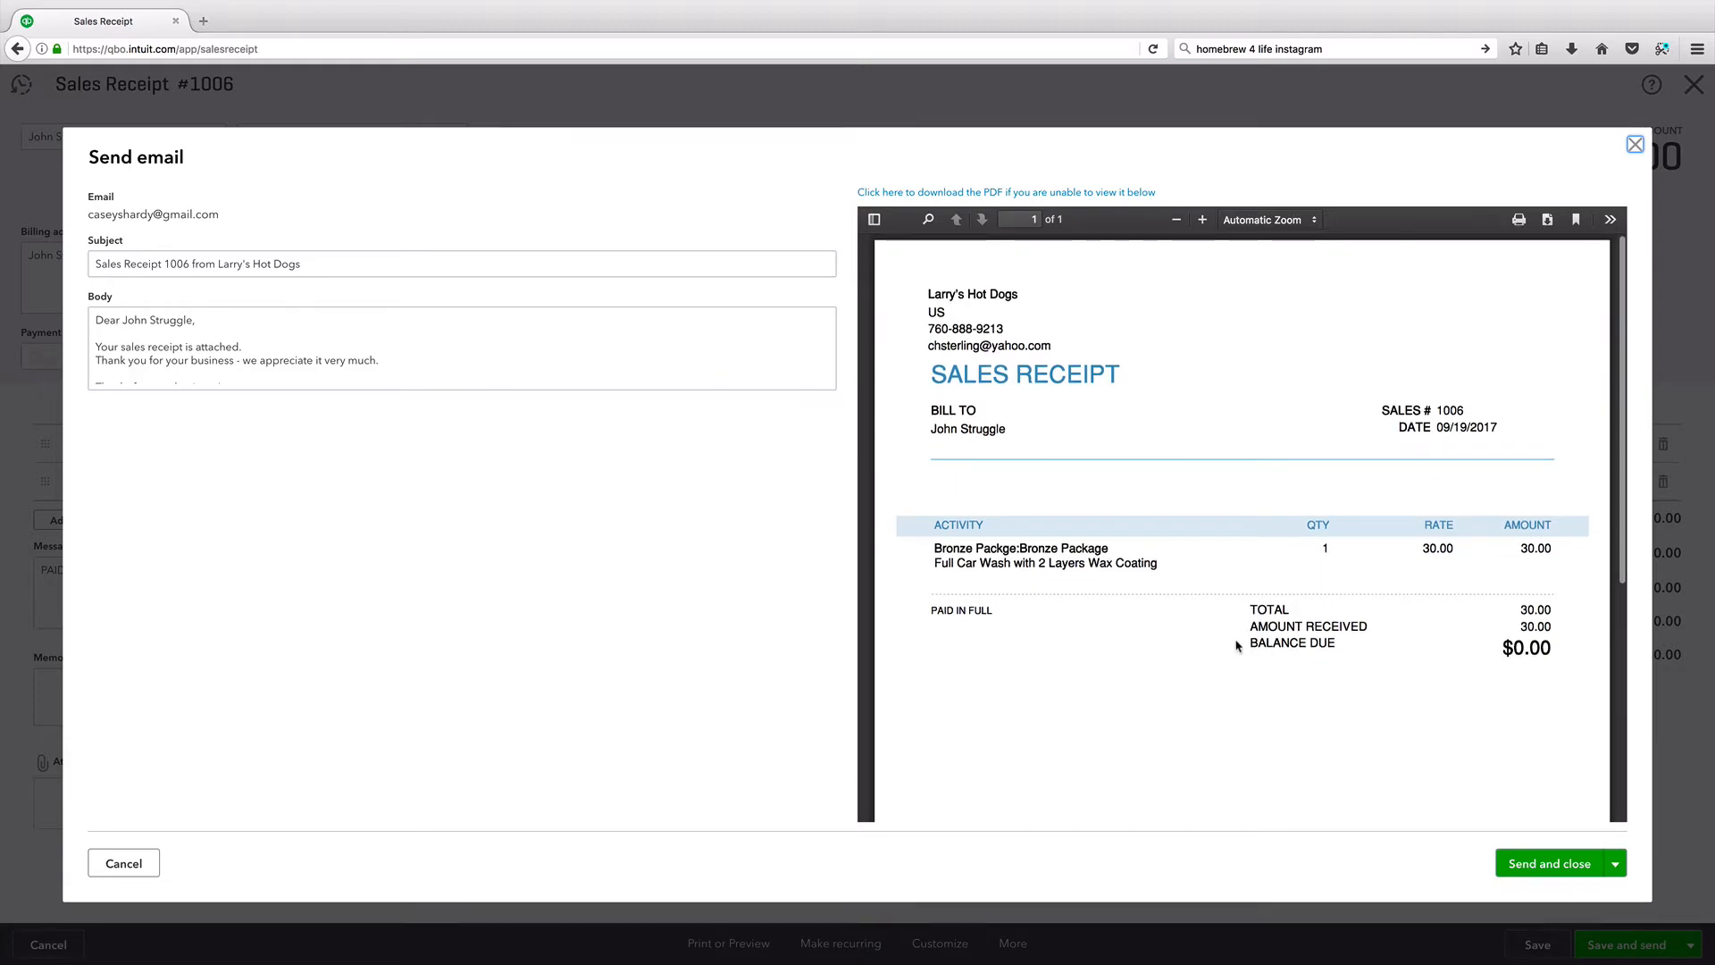
pyautogui.moveTo(1352, 647)
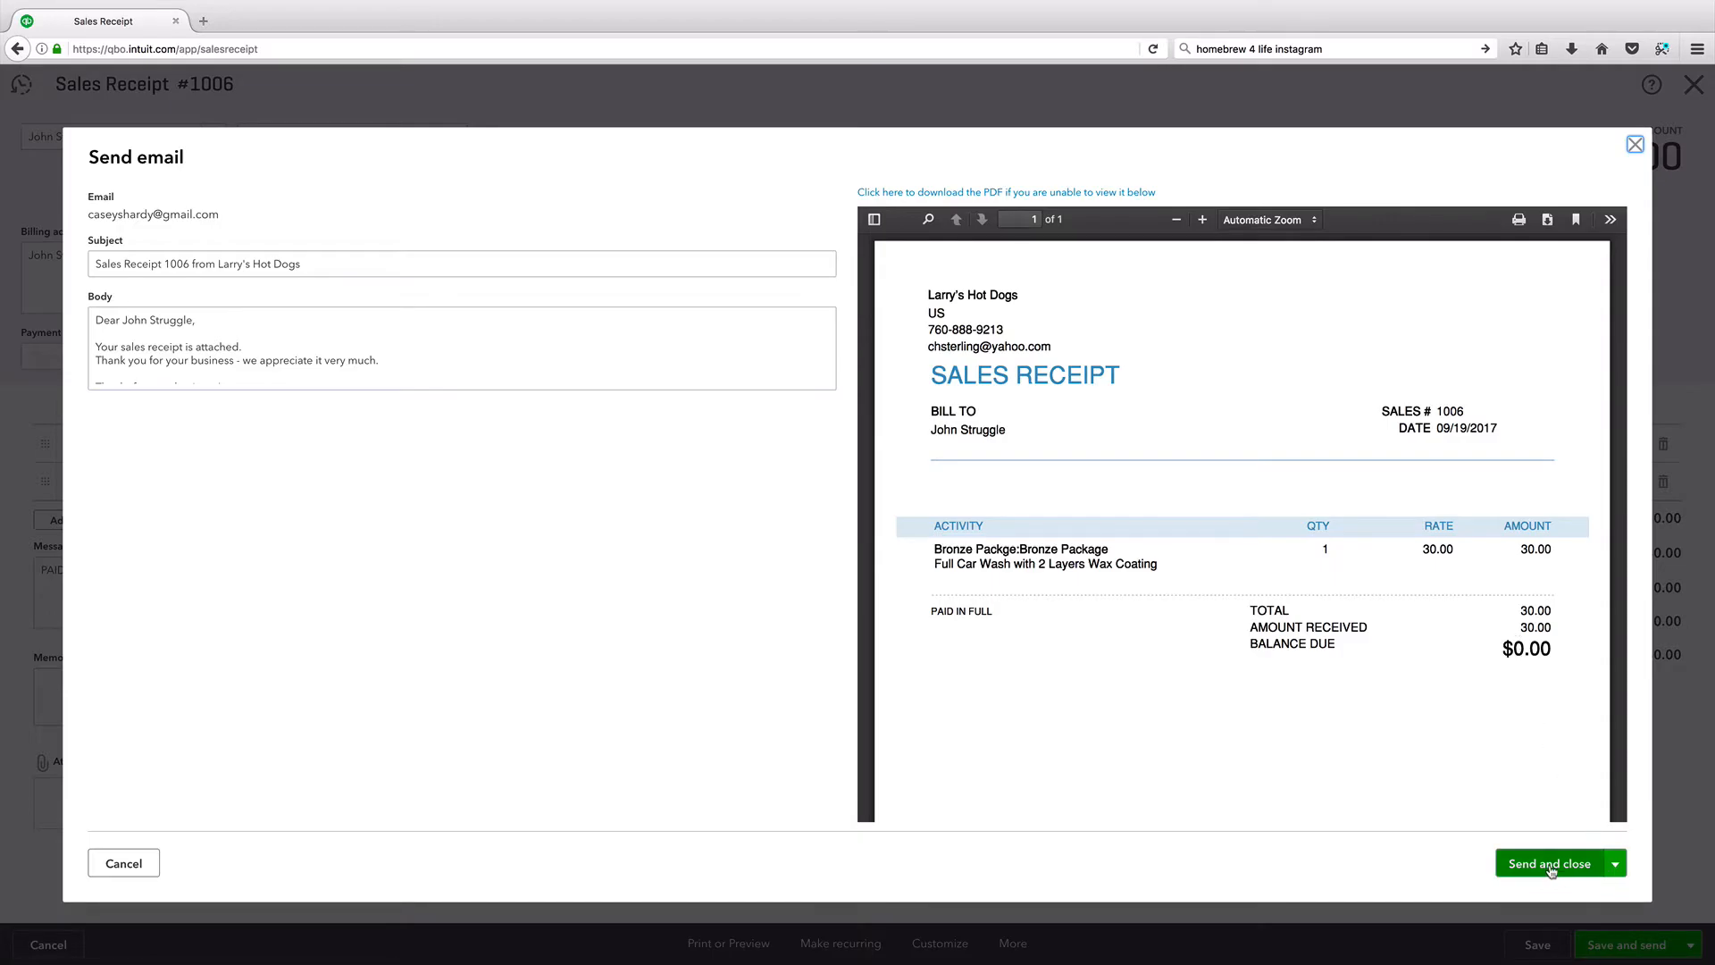
pyautogui.click(1551, 863)
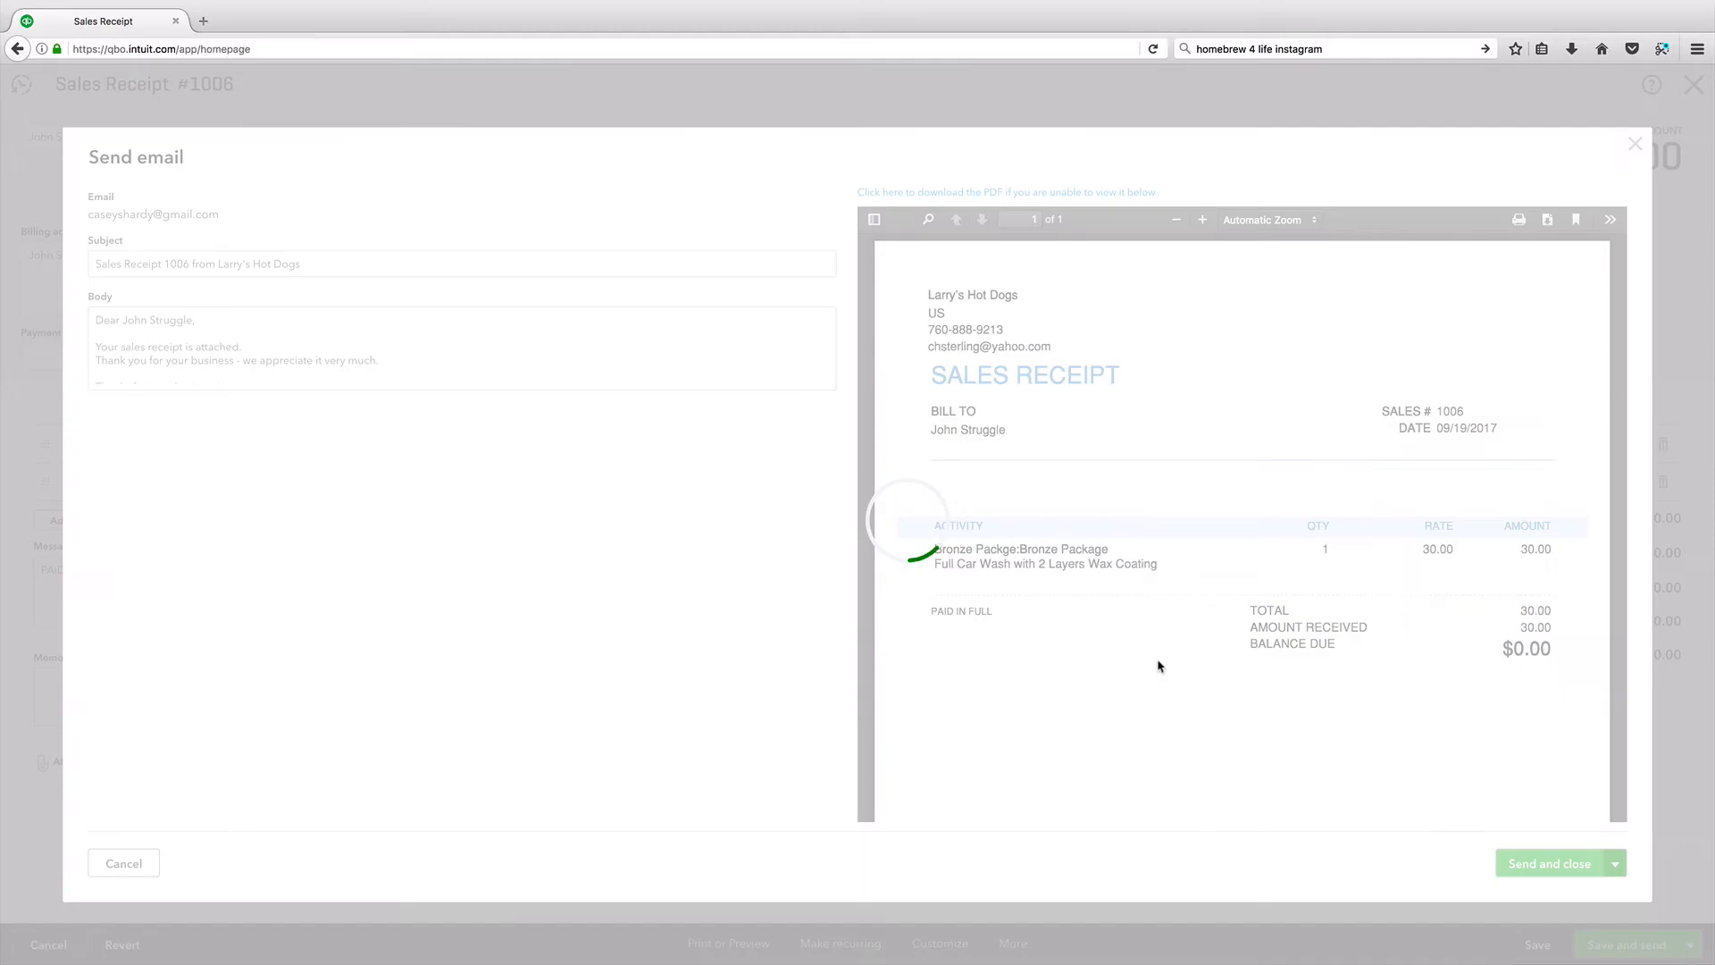
# - Confirm sending and return to the Larry's Hot Dogs dashboard
pyautogui.click(1551, 863)
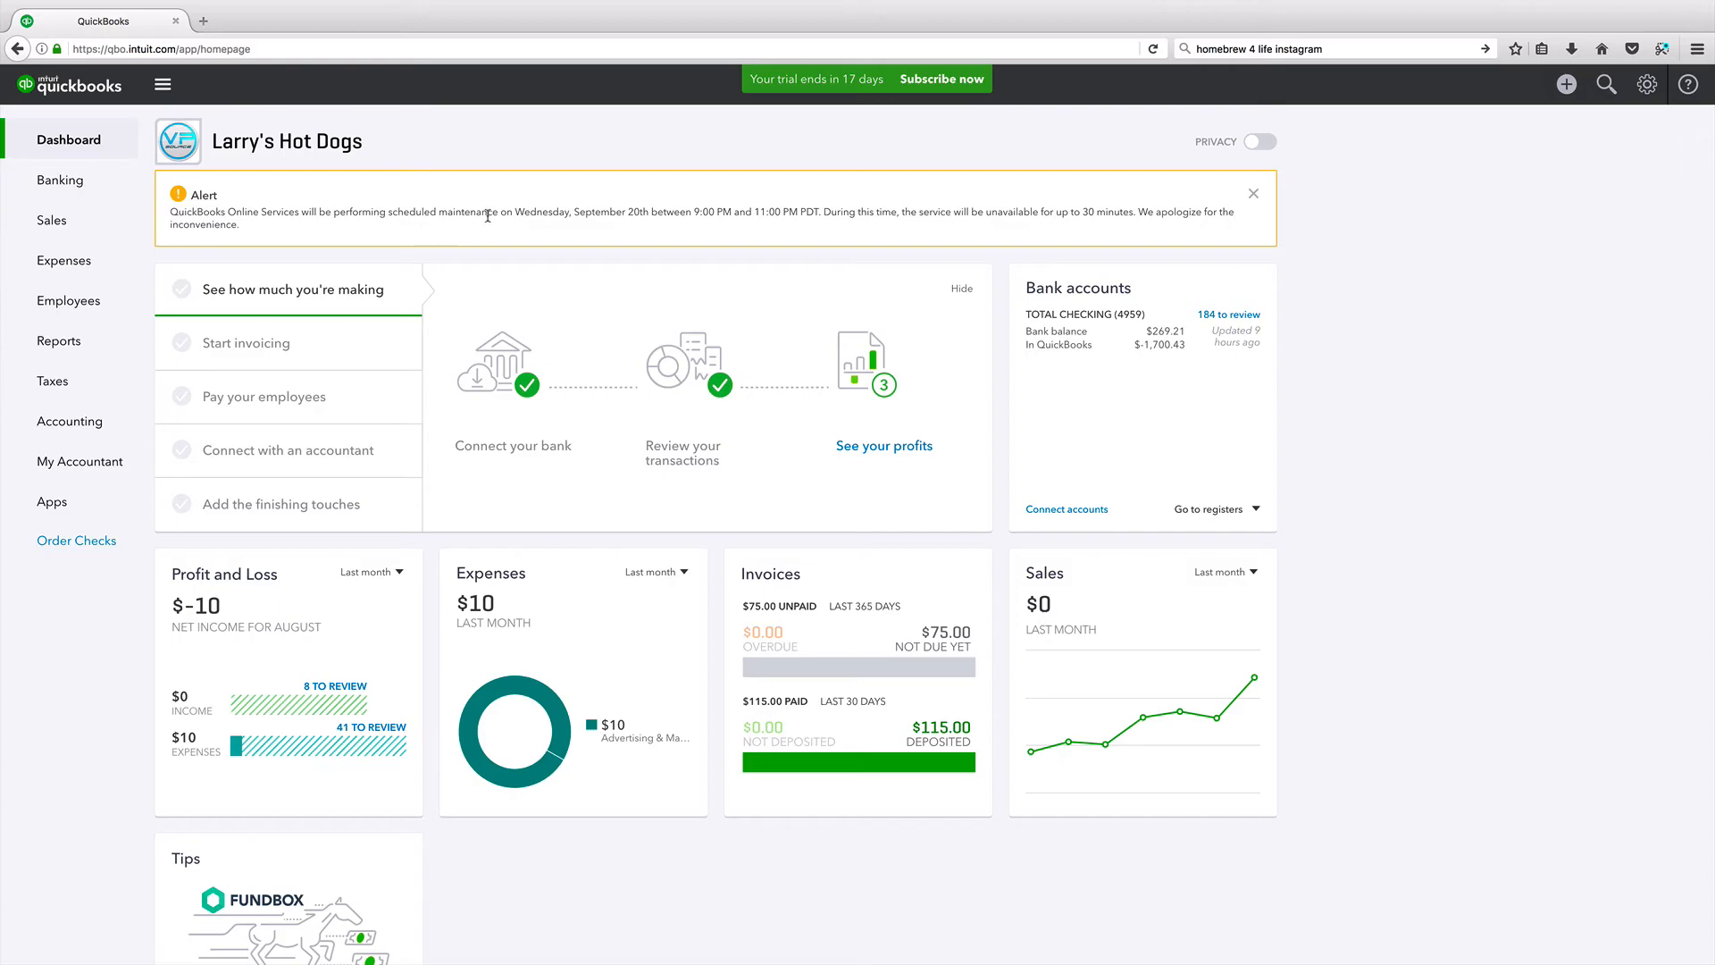
pyautogui.moveTo(840, 225)
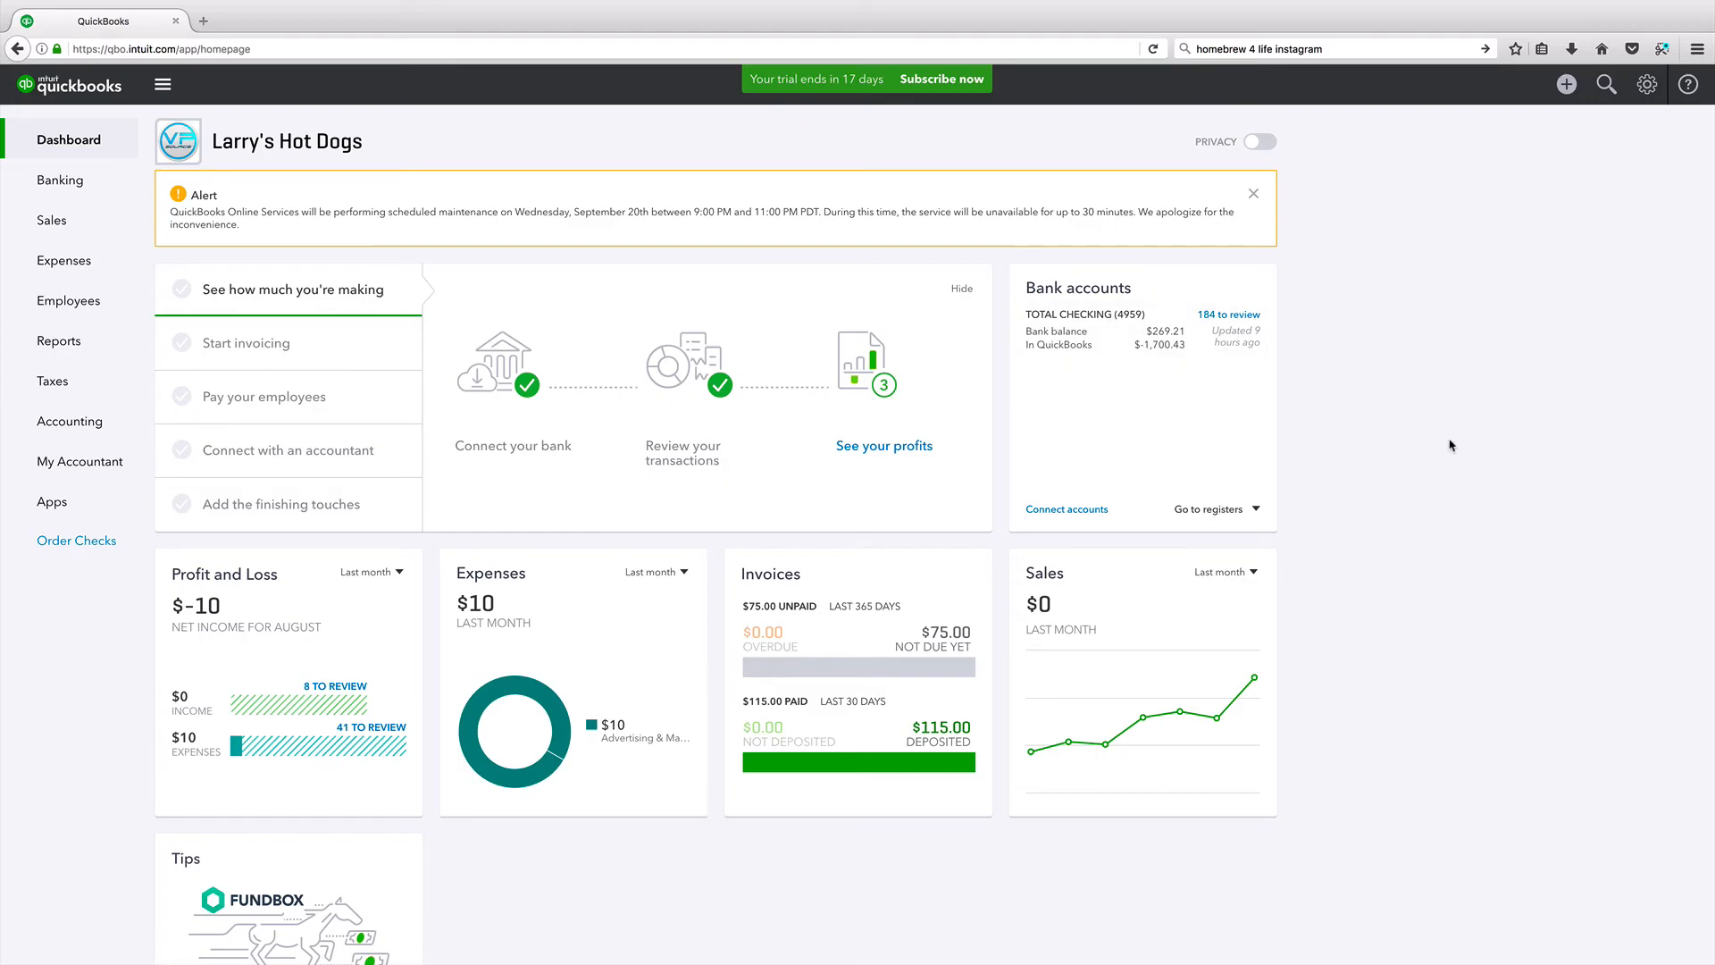
pyautogui.moveTo(1429, 435)
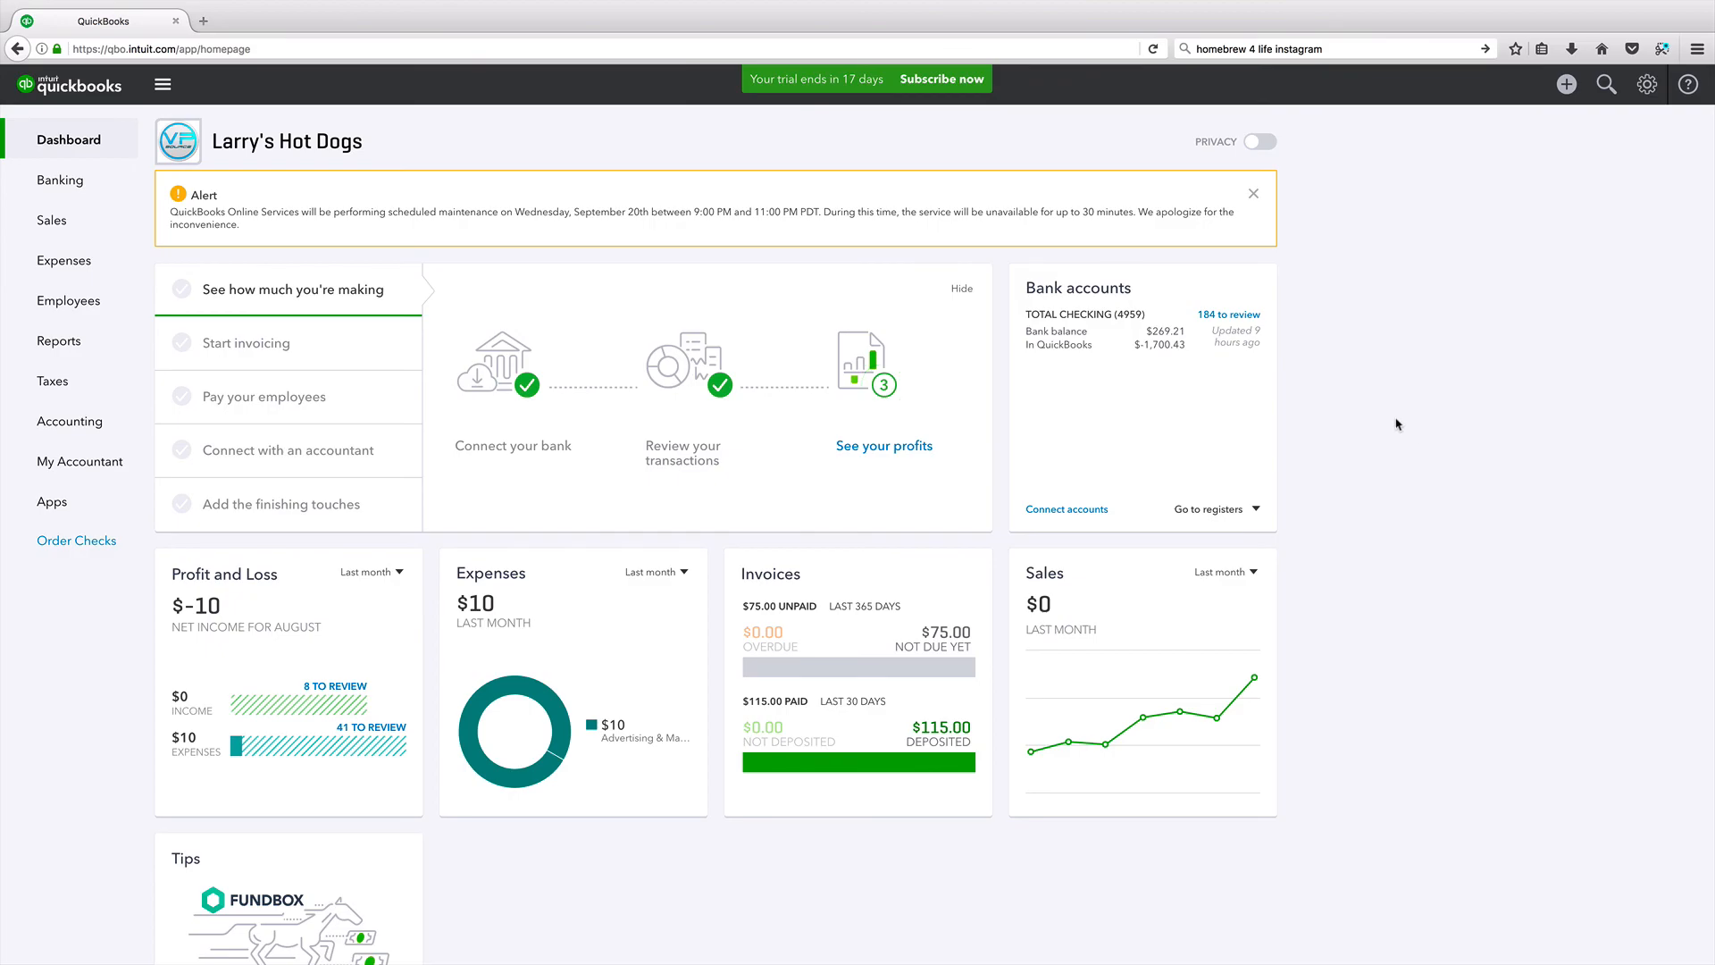
pyautogui.moveTo(1397, 426)
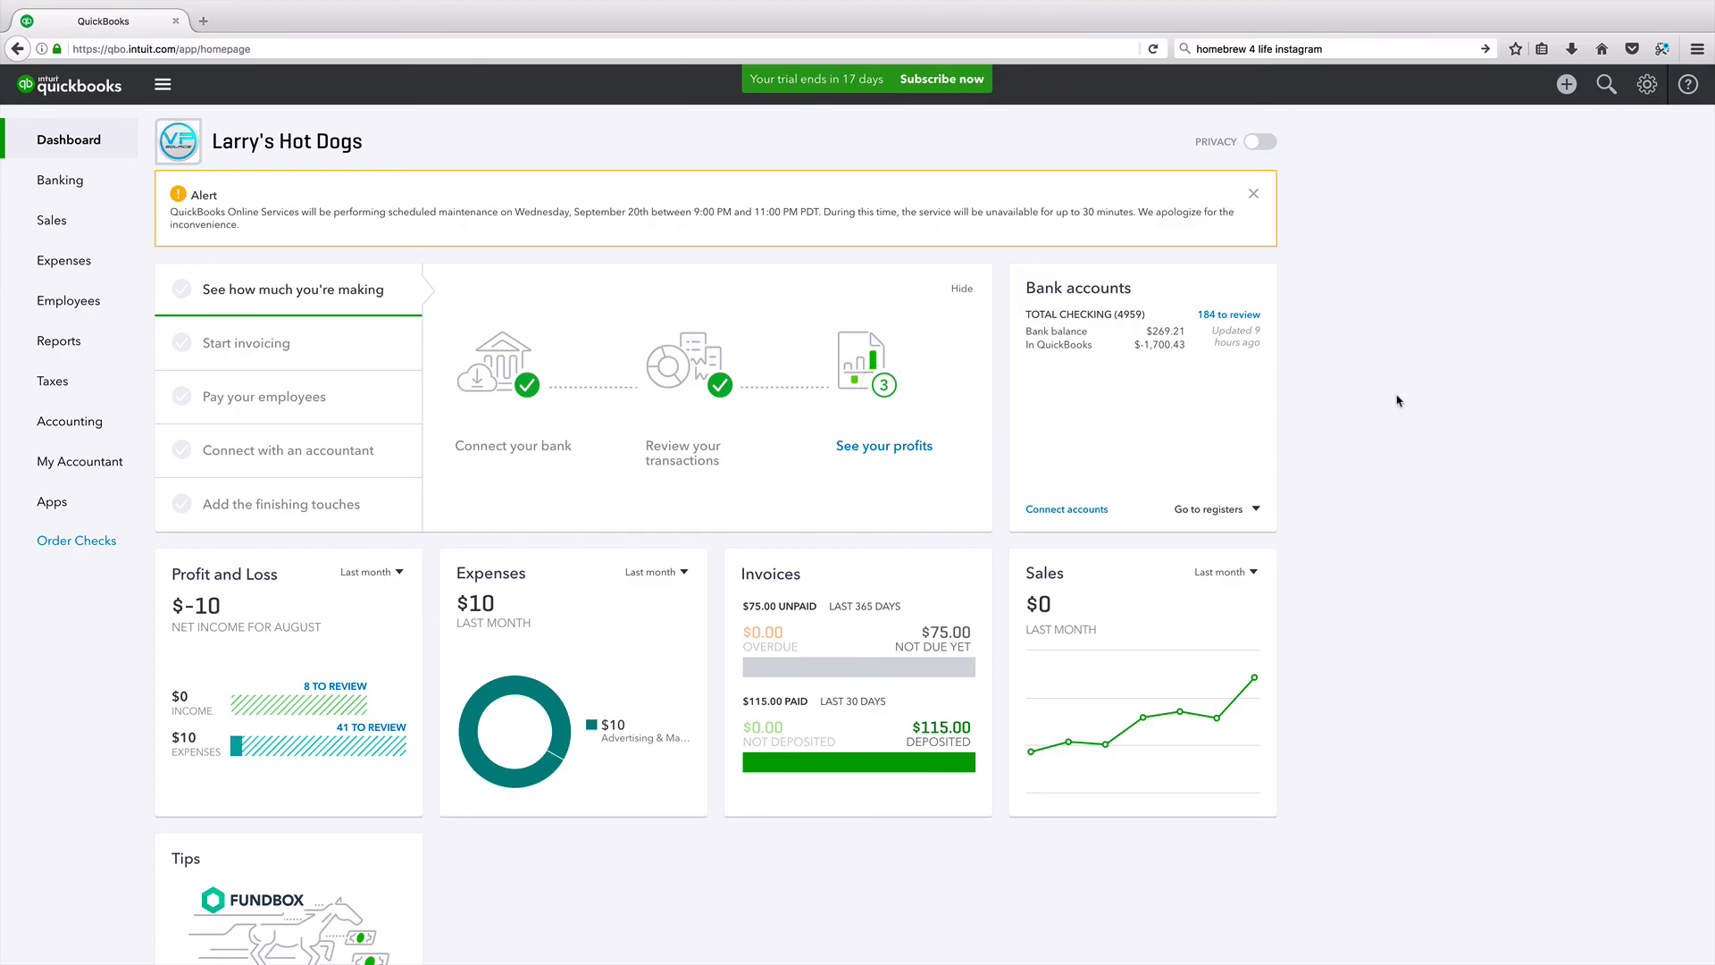